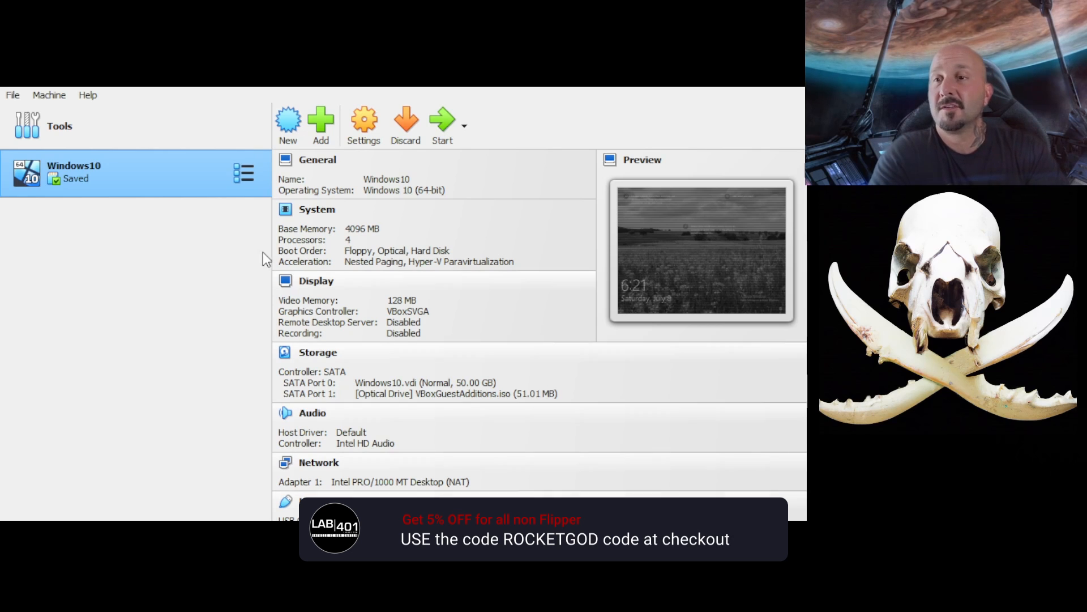
{"action": "mouse_move", "coordinate": [239, 236]}
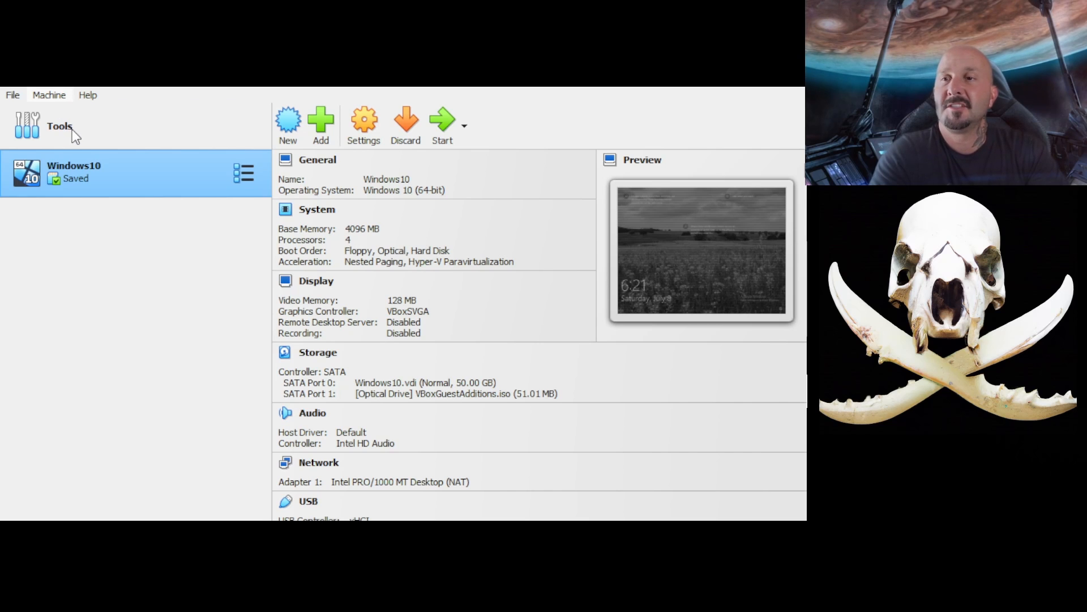
{"action": "mouse_move", "coordinate": [82, 120]}
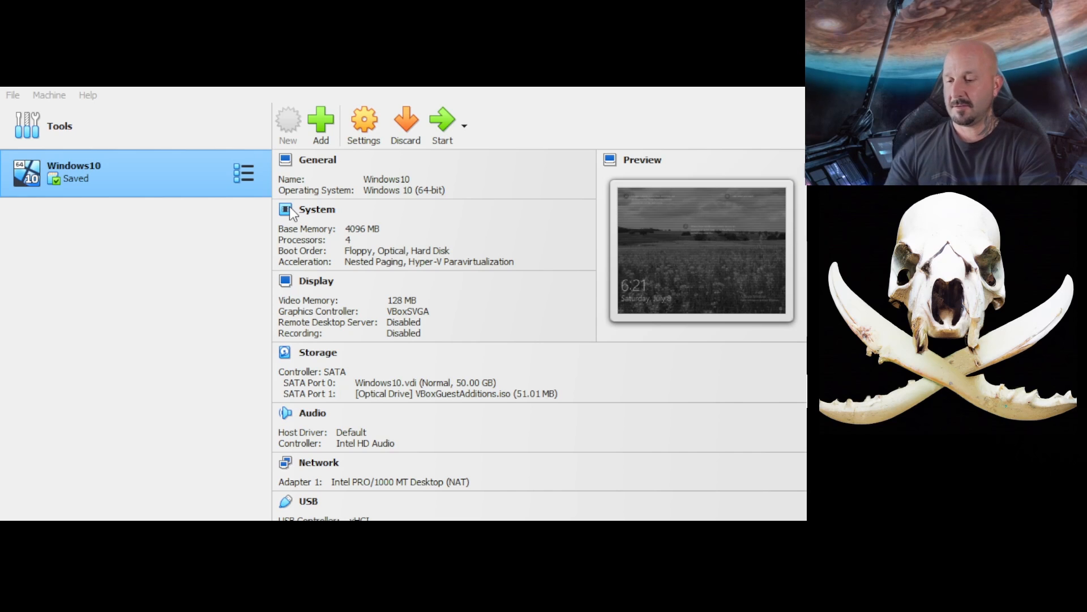
{"action": "mouse_move", "coordinate": [278, 287]}
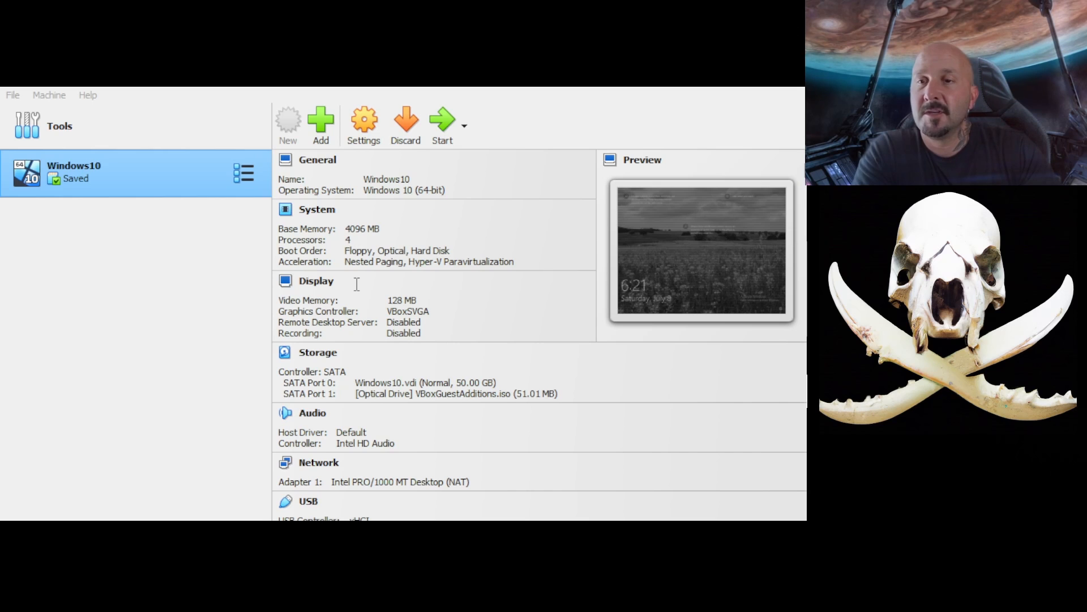
{"action": "mouse_move", "coordinate": [522, 319]}
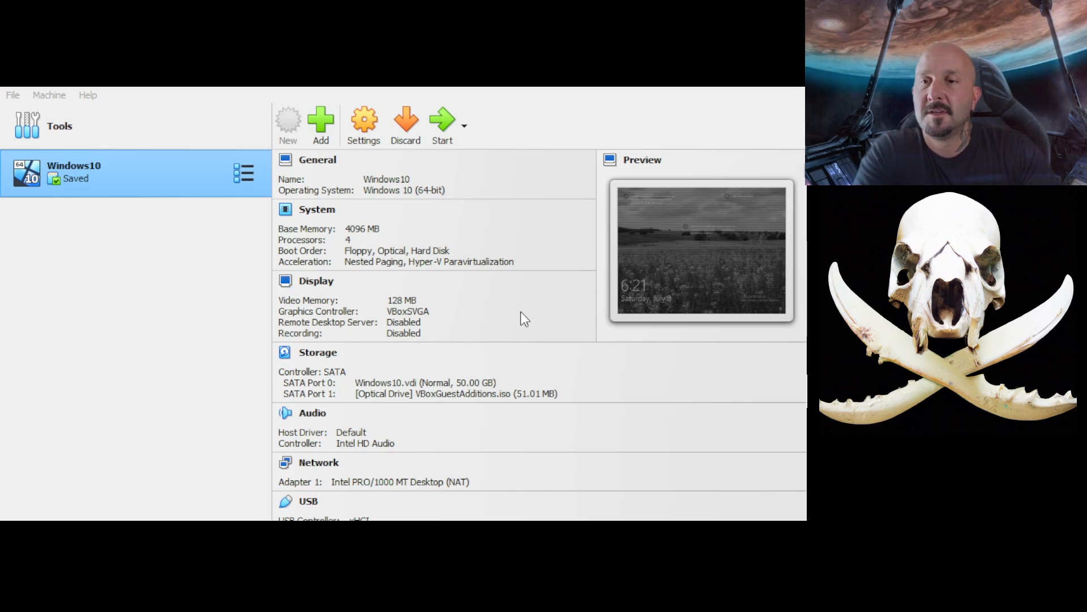
{"action": "mouse_move", "coordinate": [305, 330]}
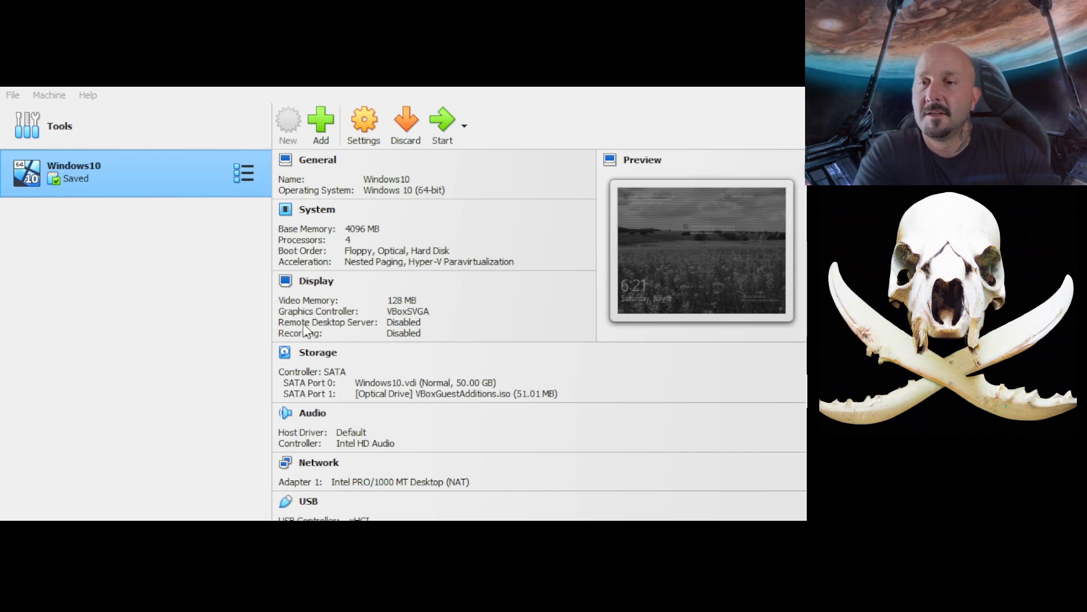
{"action": "mouse_move", "coordinate": [175, 497]}
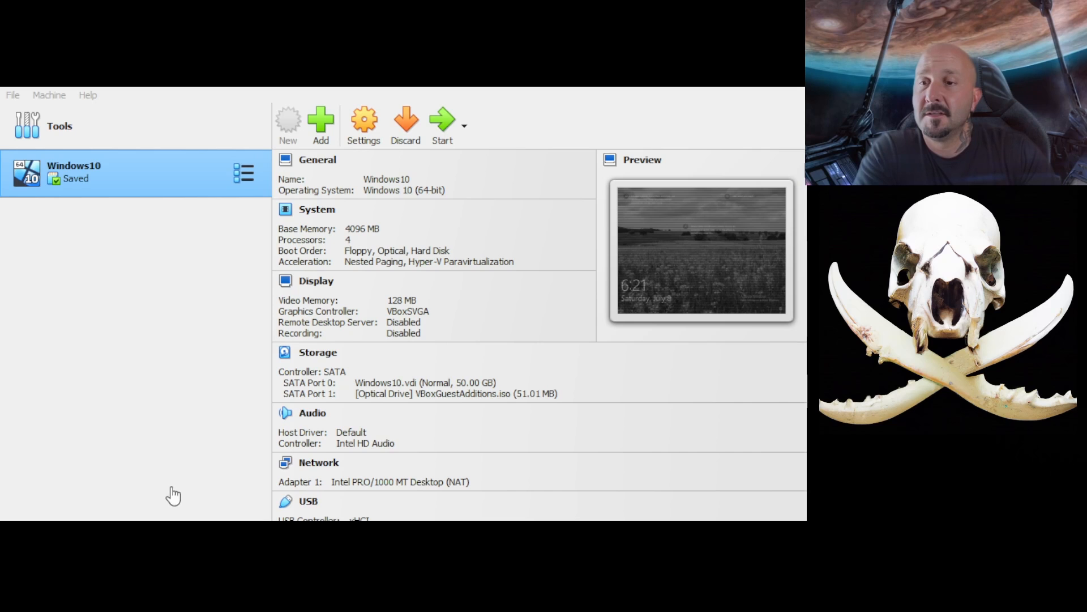
{"action": "mouse_move", "coordinate": [192, 481]}
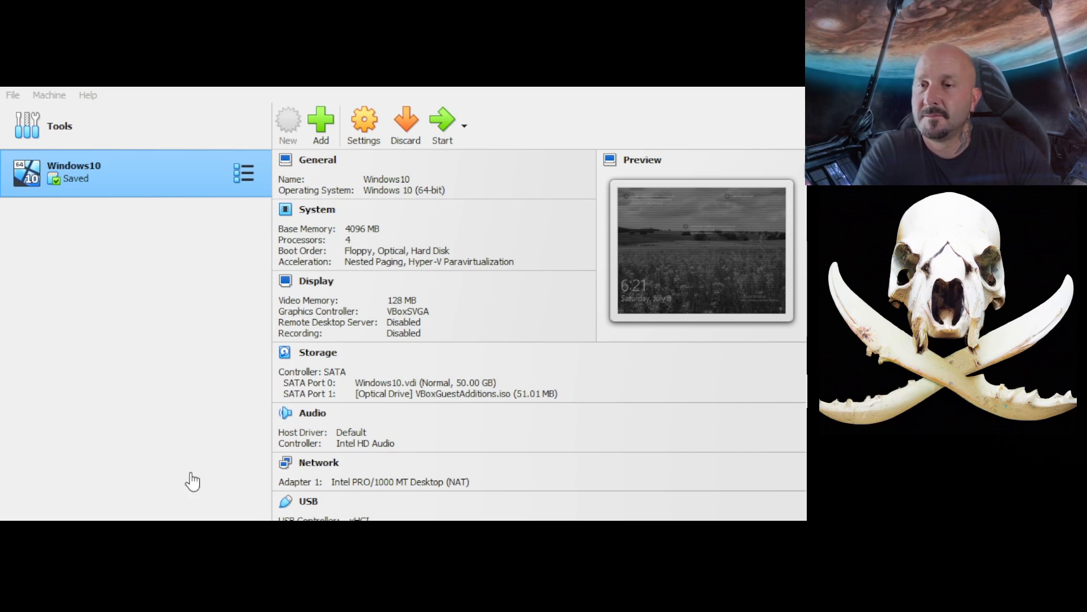
{"action": "mouse_move", "coordinate": [347, 327]}
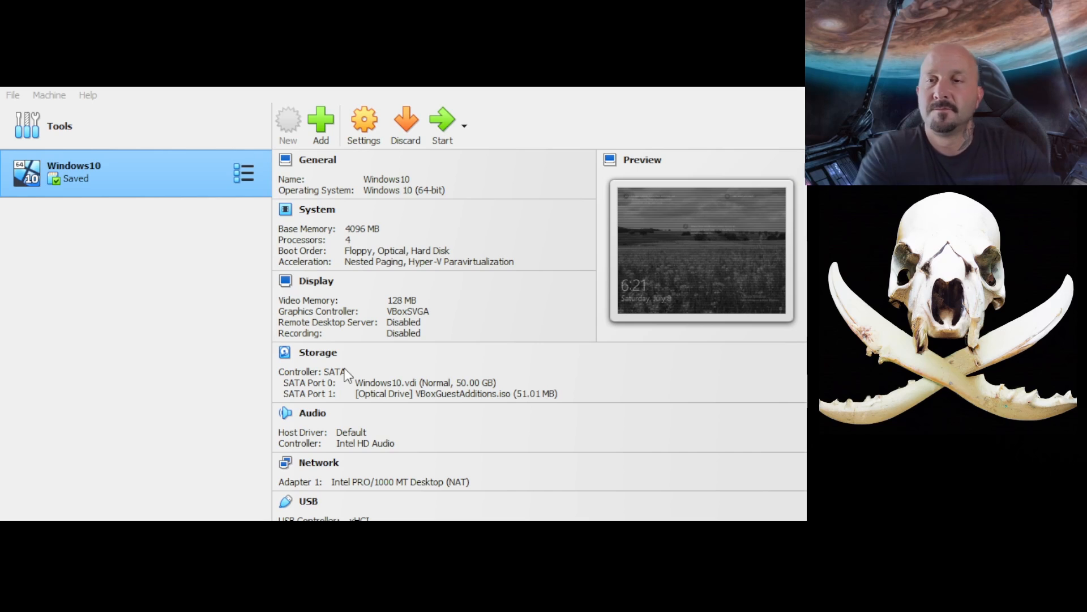
{"action": "mouse_move", "coordinate": [580, 449]}
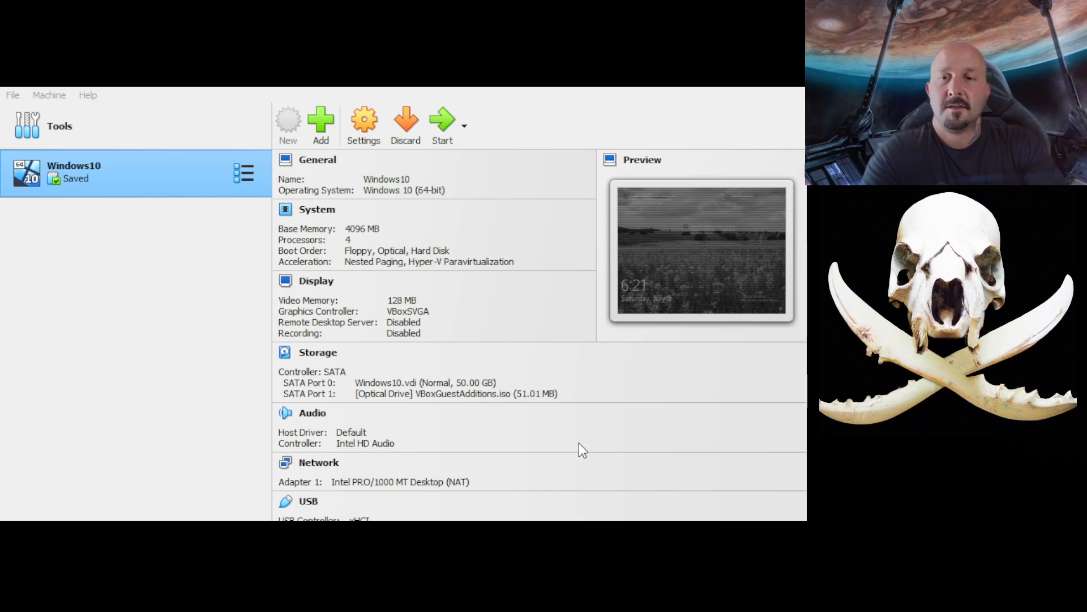
{"action": "mouse_move", "coordinate": [600, 447]}
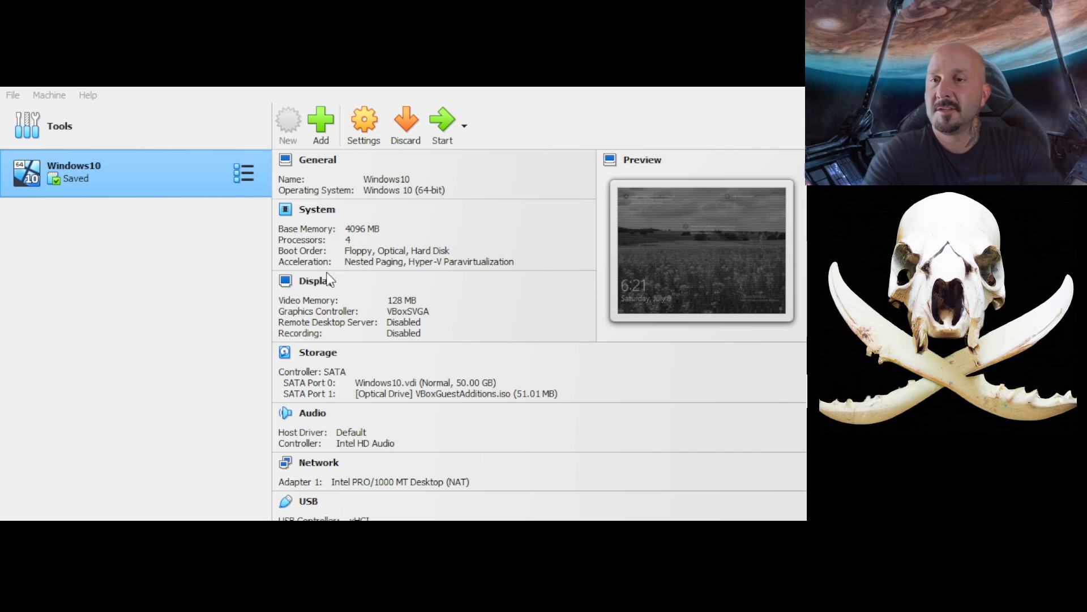
{"action": "mouse_move", "coordinate": [345, 266]}
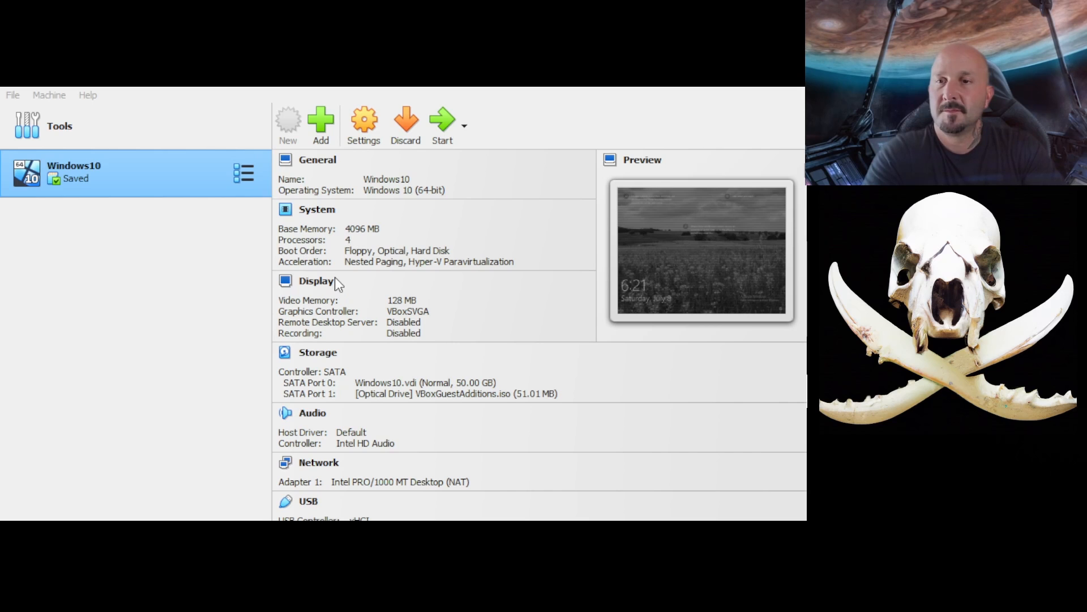
{"action": "mouse_move", "coordinate": [410, 292]}
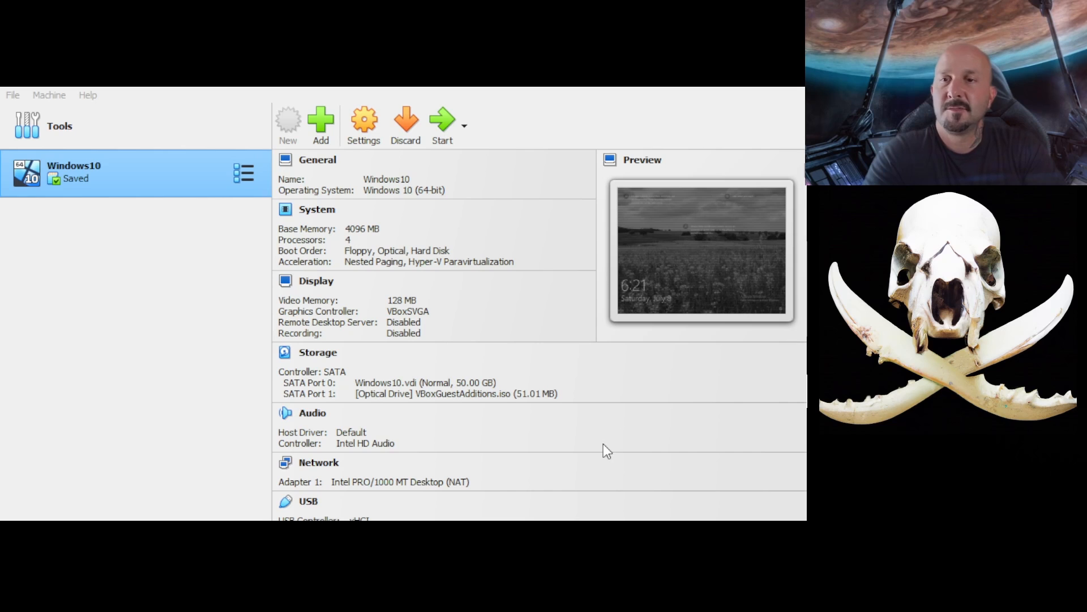
{"action": "mouse_move", "coordinate": [416, 317]}
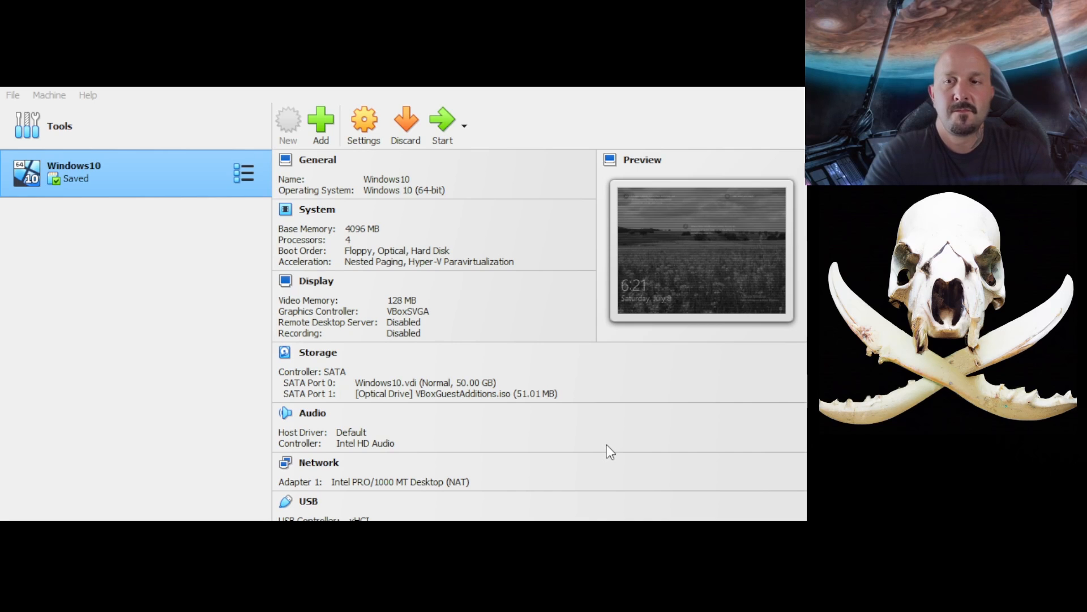
Step: Start the DragonOS virtual machine and let it boot to the live desktop
{"action": "left_click", "coordinate": [80, 220]}
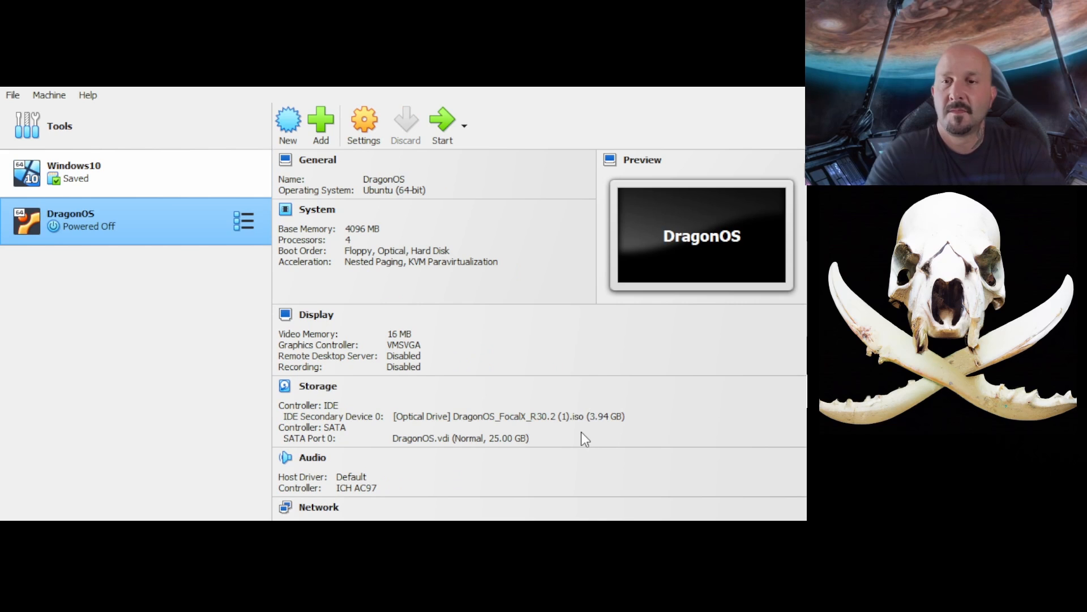
{"action": "left_click", "coordinate": [441, 119]}
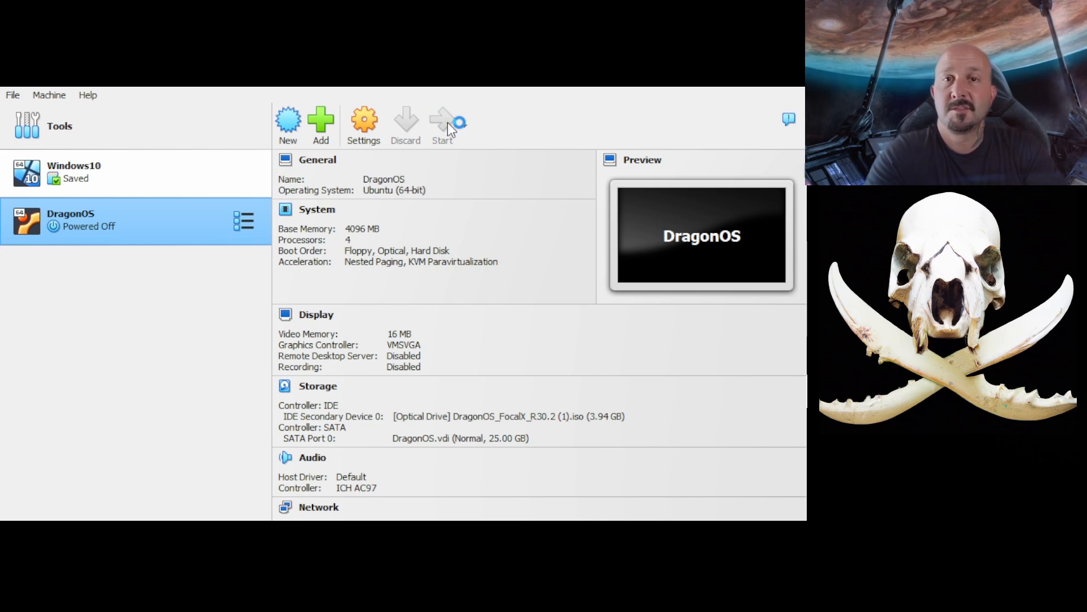
{"action": "left_click", "coordinate": [442, 119]}
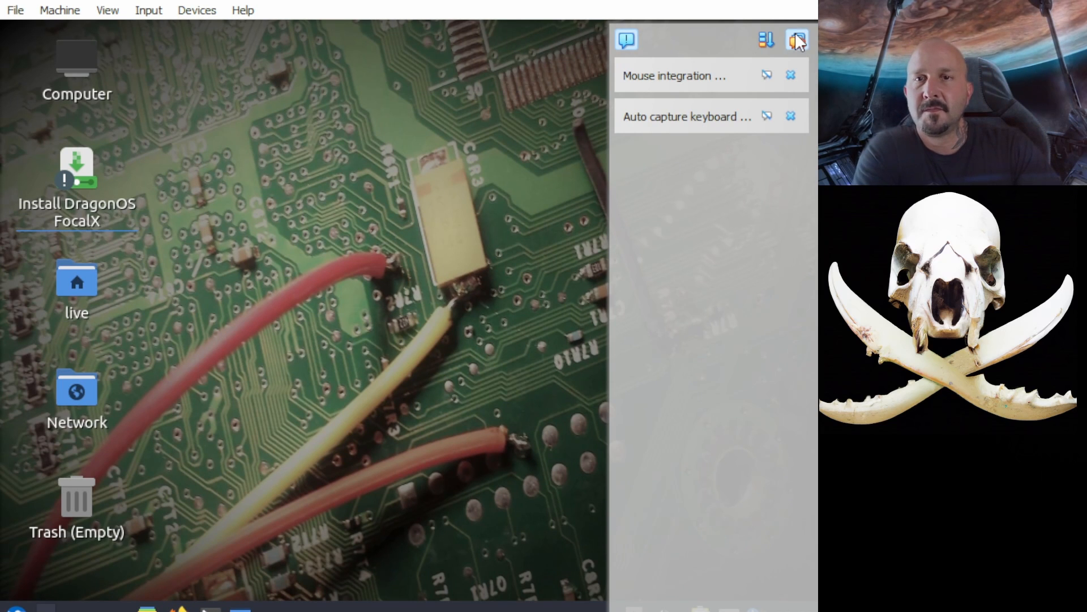
{"action": "left_click", "coordinate": [795, 40]}
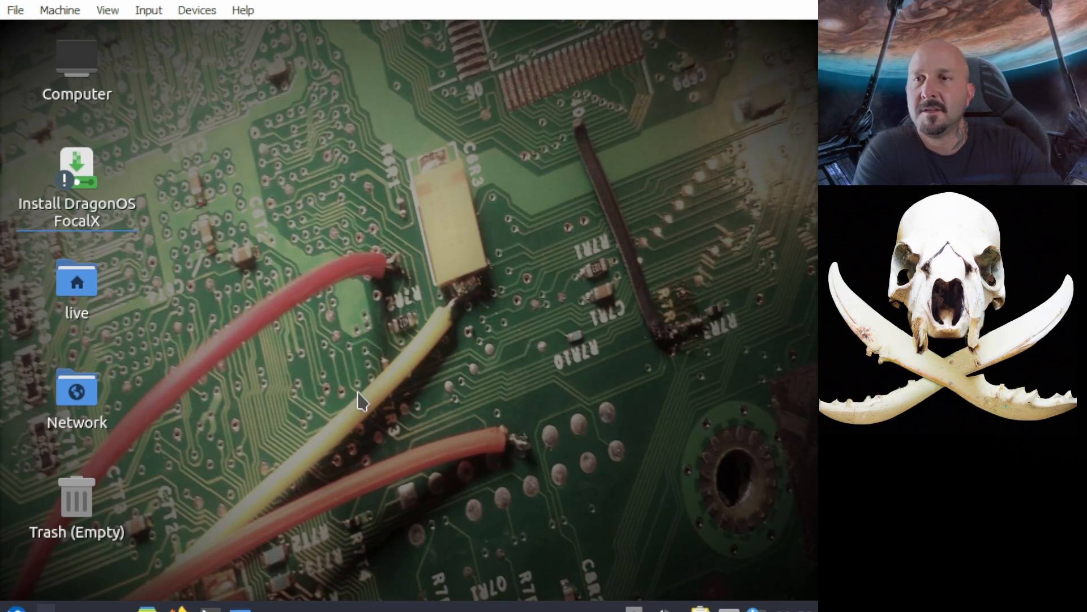
{"action": "mouse_move", "coordinate": [446, 279]}
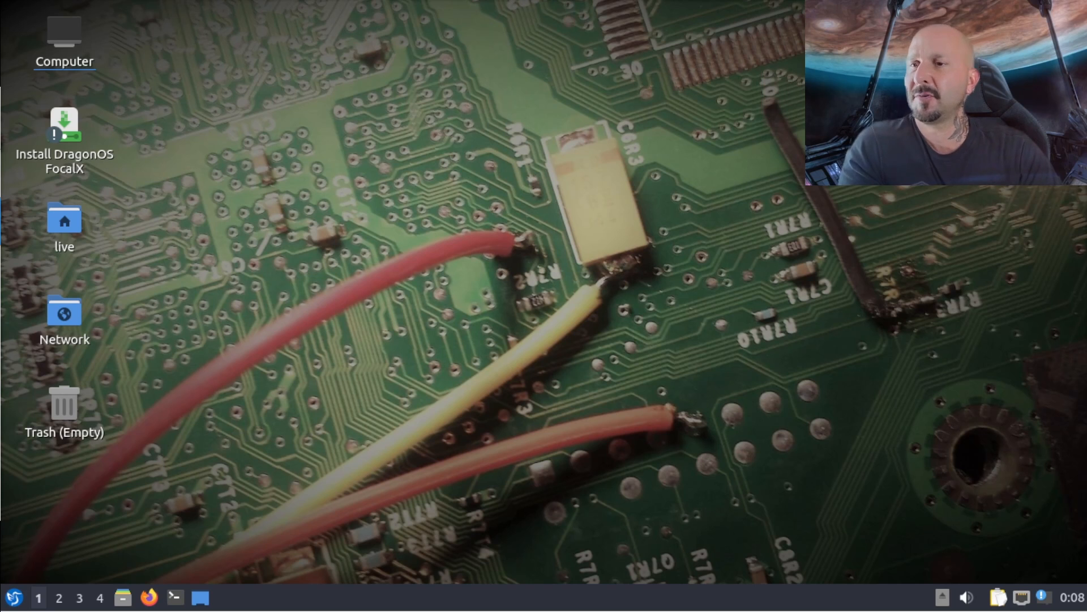
{"action": "left_click", "coordinate": [9, 597]}
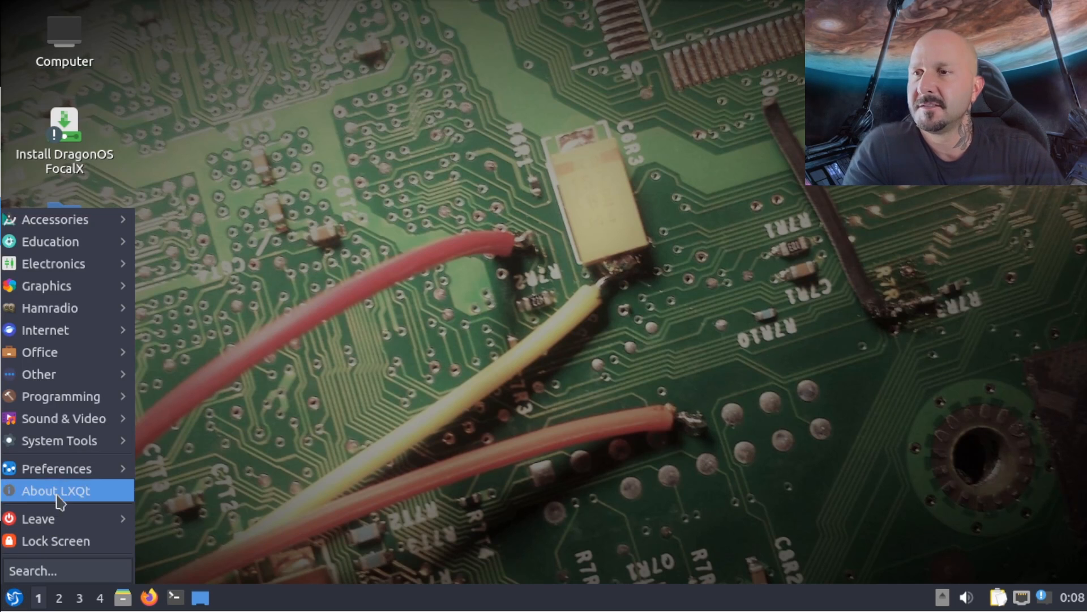
{"action": "mouse_move", "coordinate": [55, 219]}
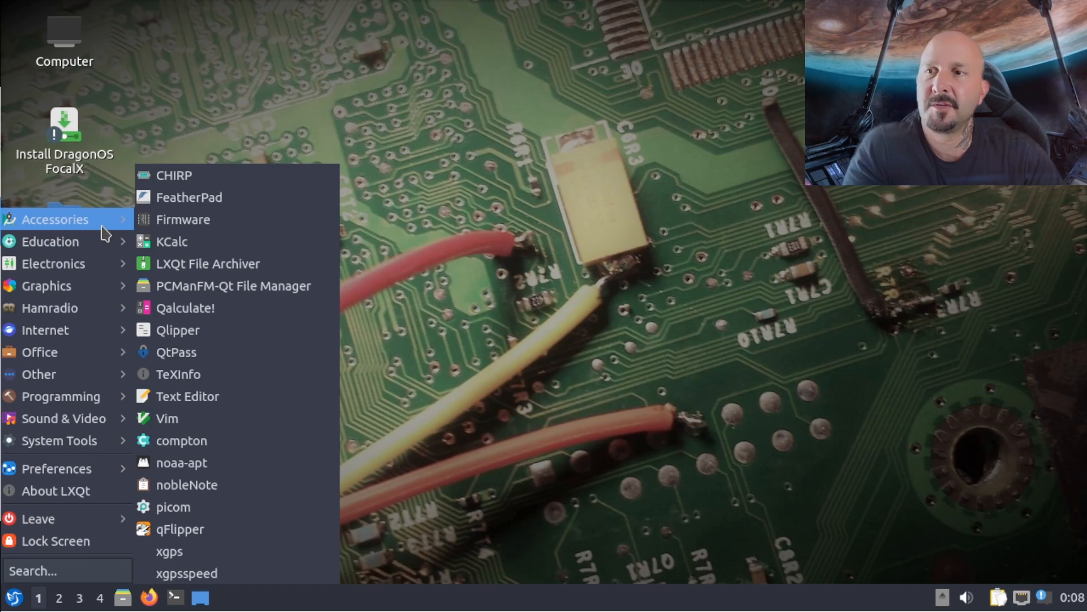
{"action": "mouse_move", "coordinate": [197, 263]}
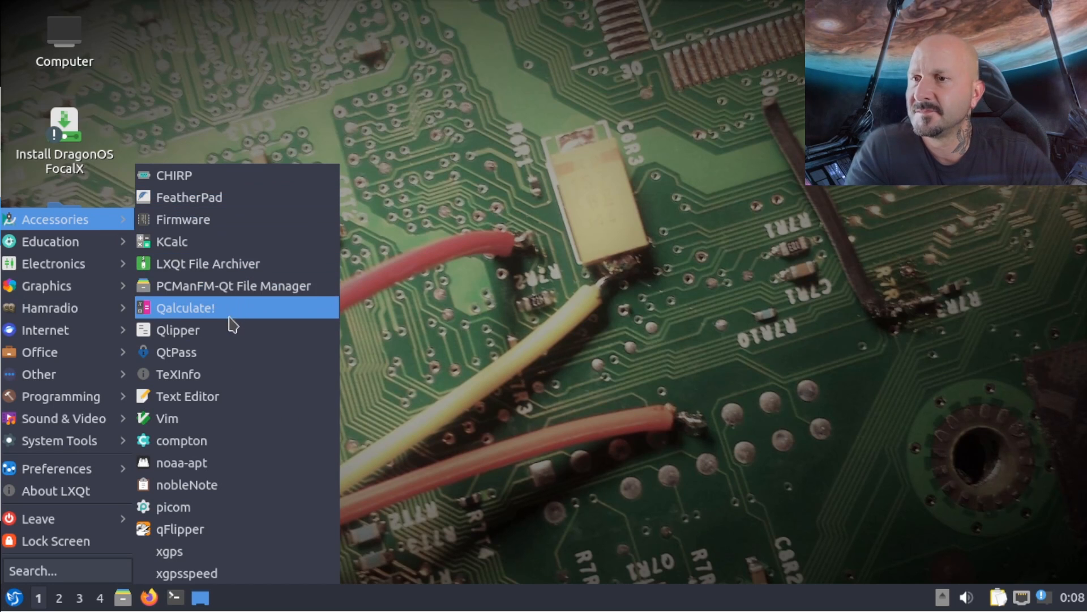
{"action": "mouse_move", "coordinate": [226, 426]}
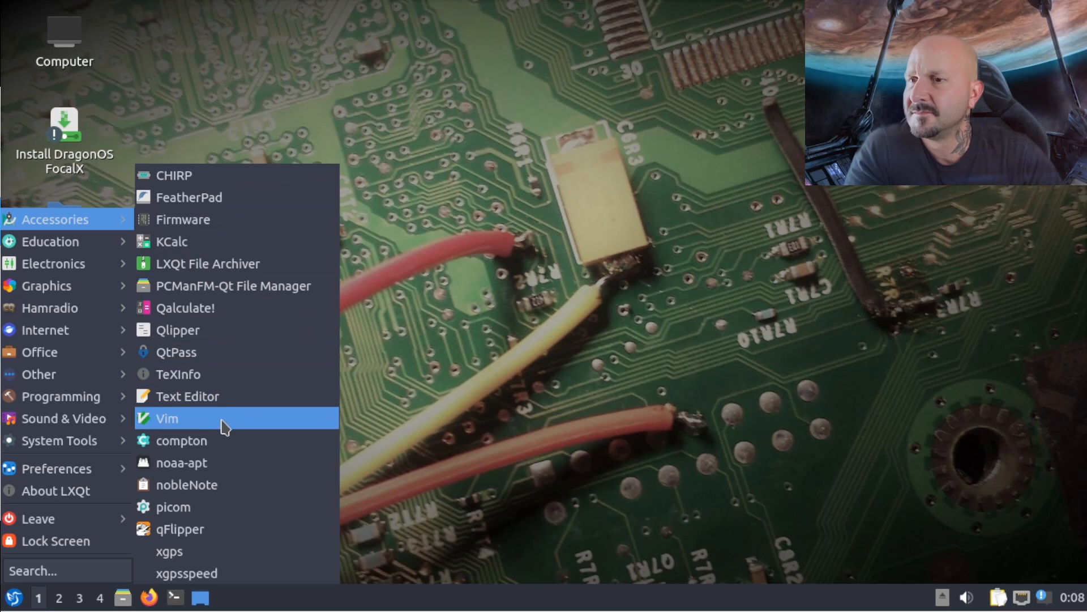
{"action": "mouse_move", "coordinate": [235, 464]}
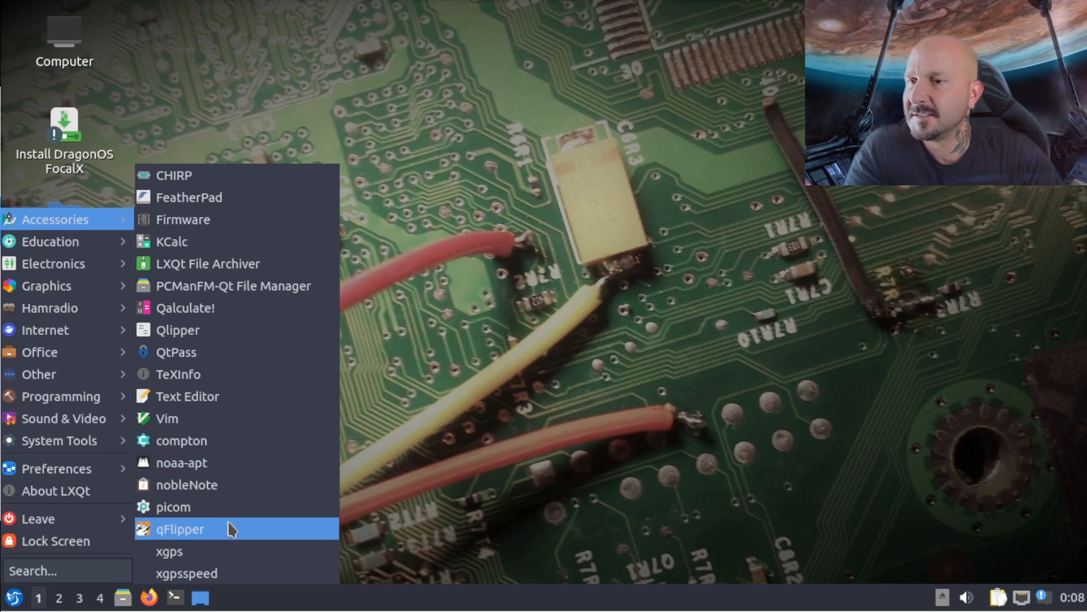
{"action": "mouse_move", "coordinate": [213, 537]}
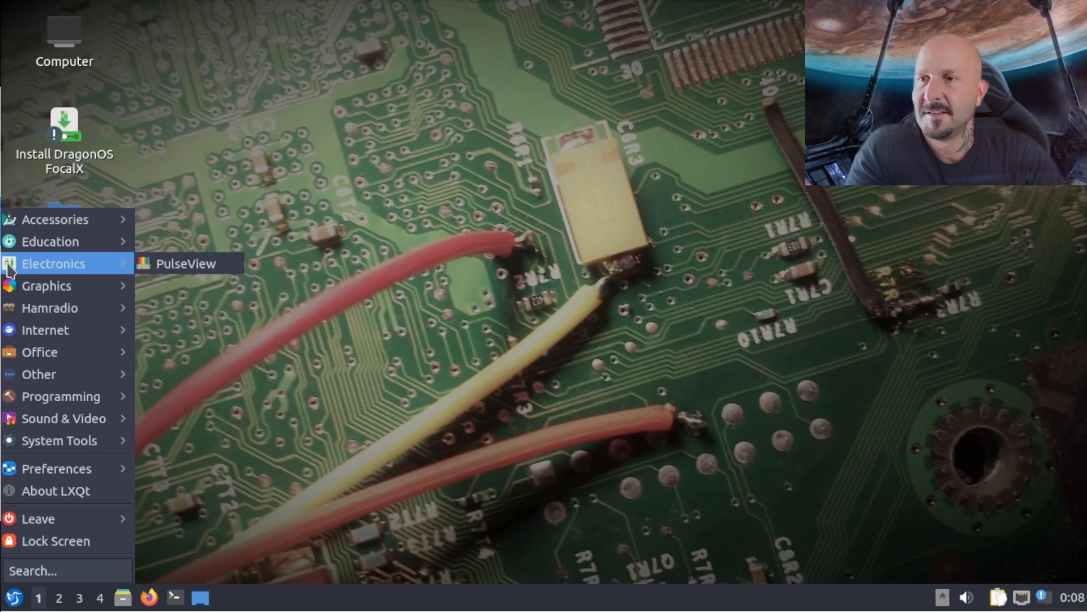
{"action": "mouse_move", "coordinate": [59, 242]}
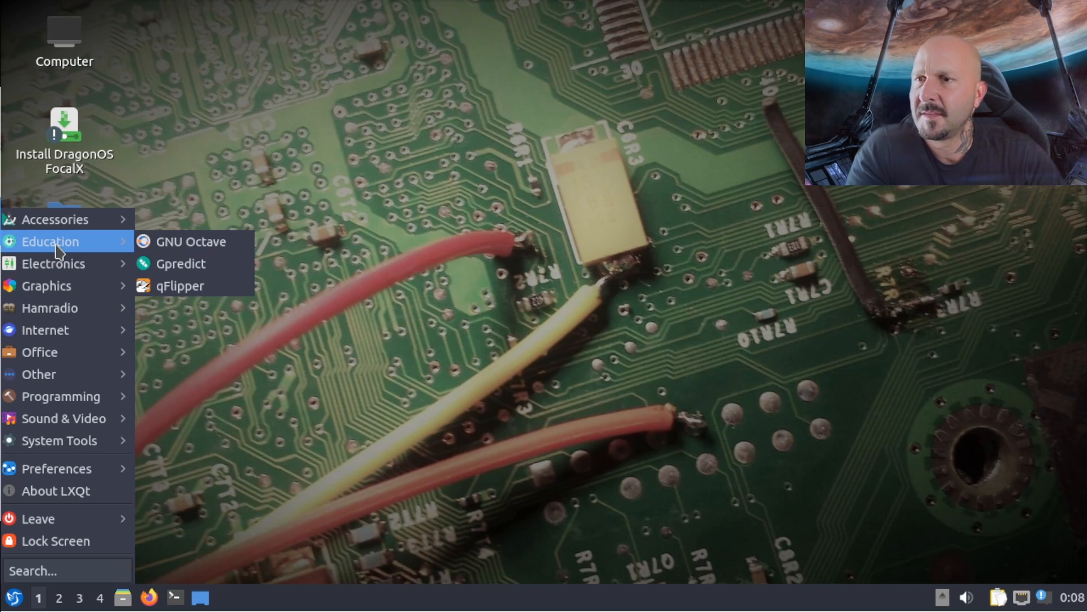
{"action": "mouse_move", "coordinate": [64, 272]}
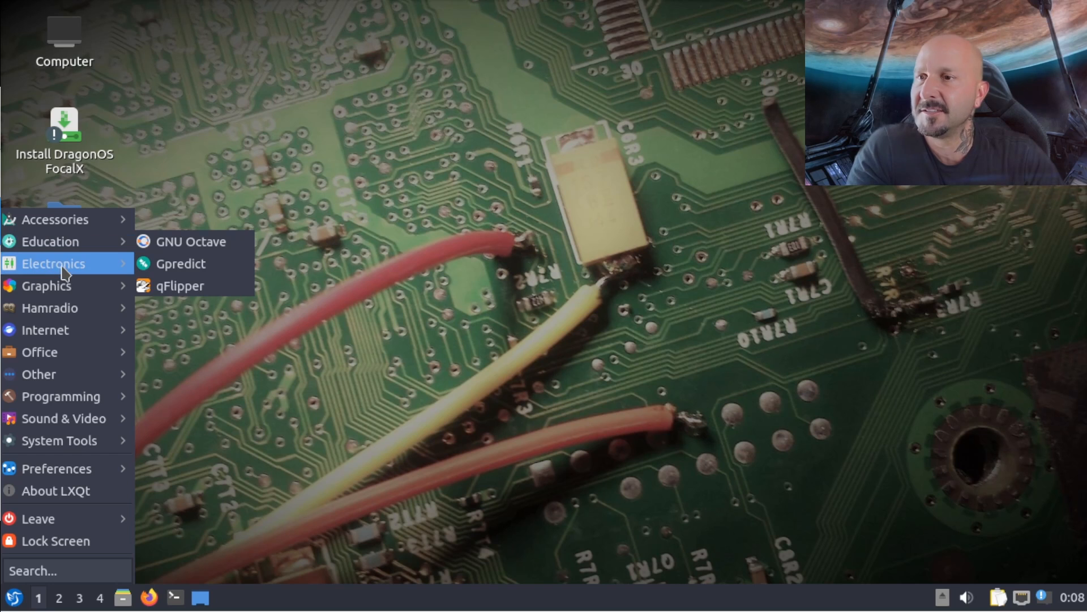
{"action": "mouse_move", "coordinate": [48, 285]}
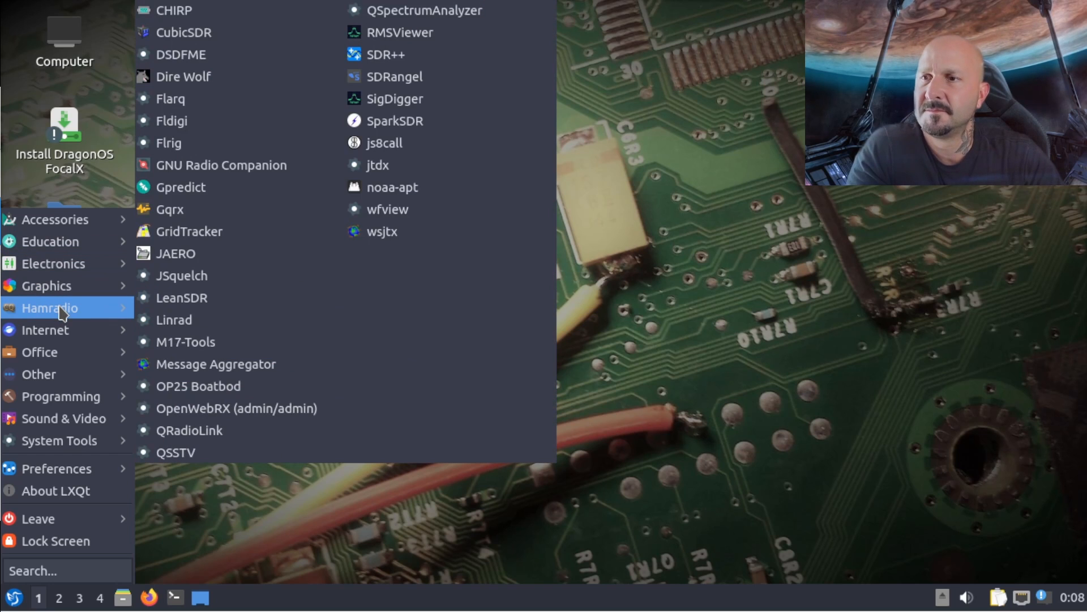
{"action": "mouse_move", "coordinate": [389, 55]}
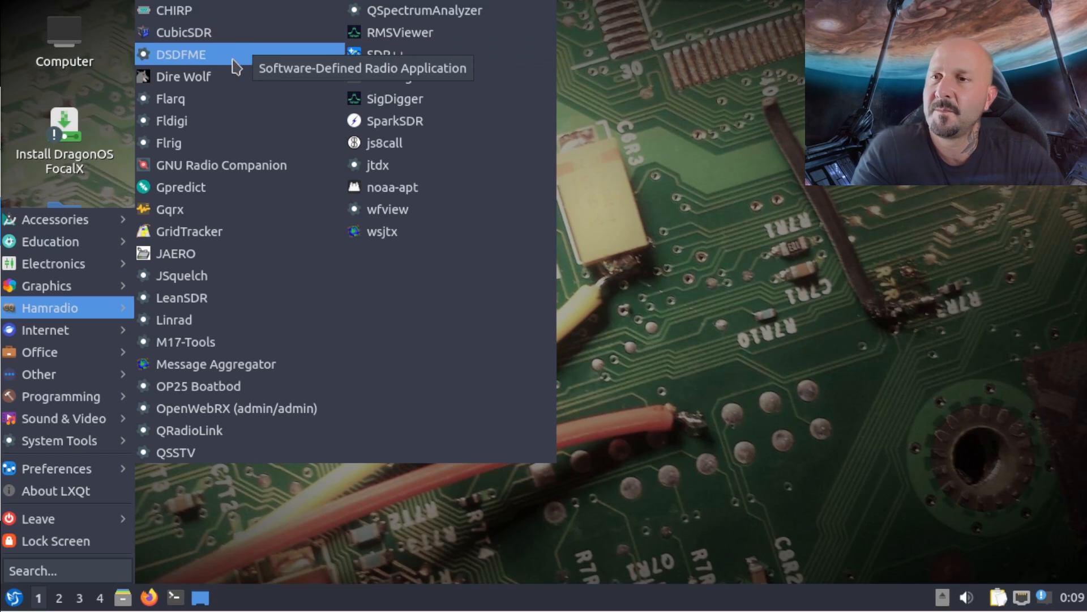
{"action": "mouse_move", "coordinate": [209, 379]}
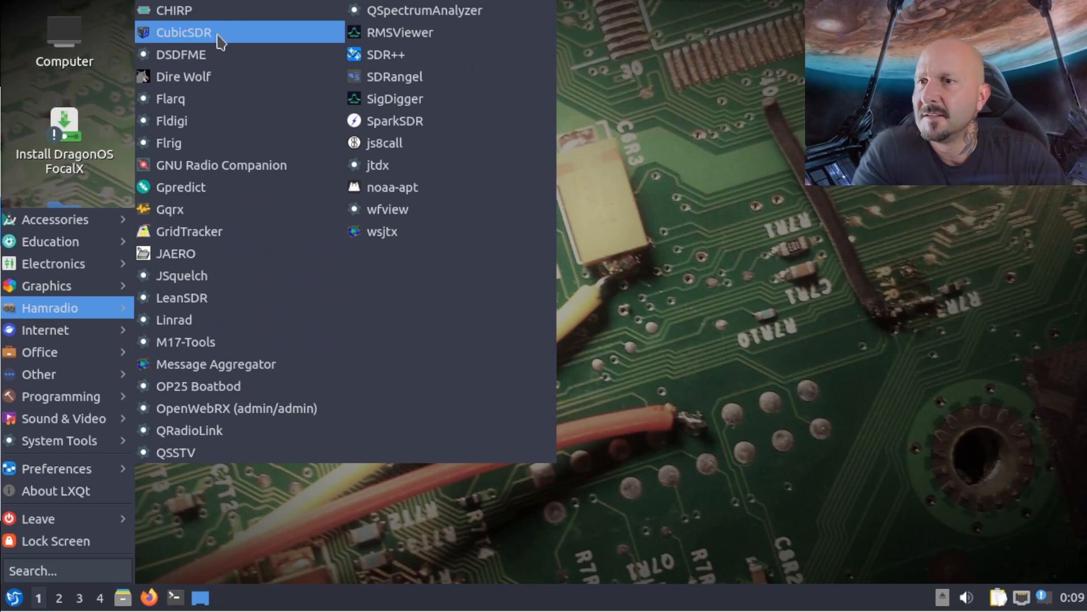
{"action": "mouse_move", "coordinate": [206, 308]}
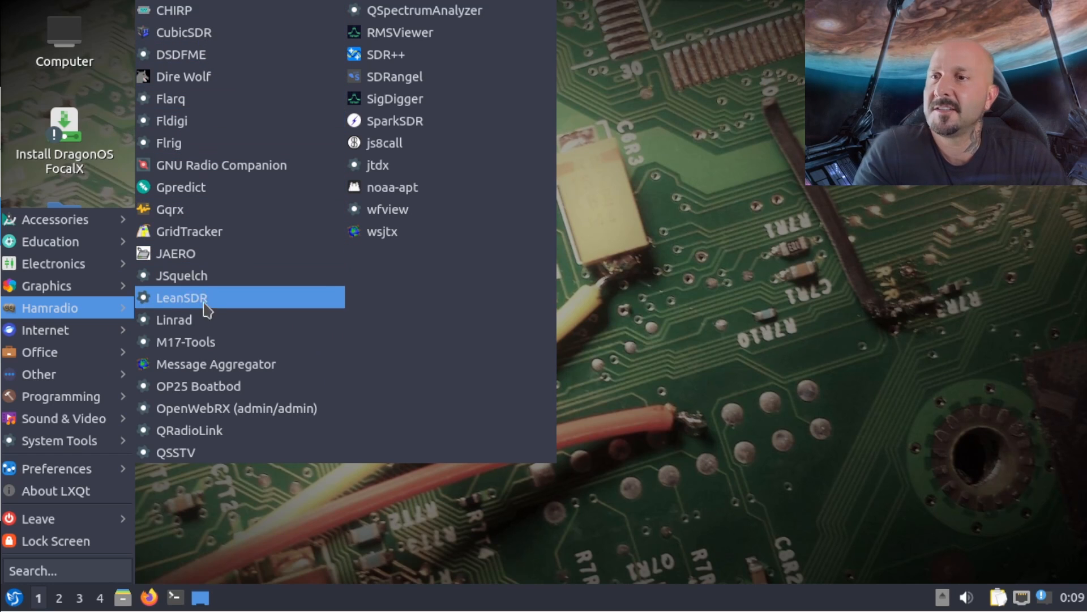
{"action": "mouse_move", "coordinate": [236, 417]}
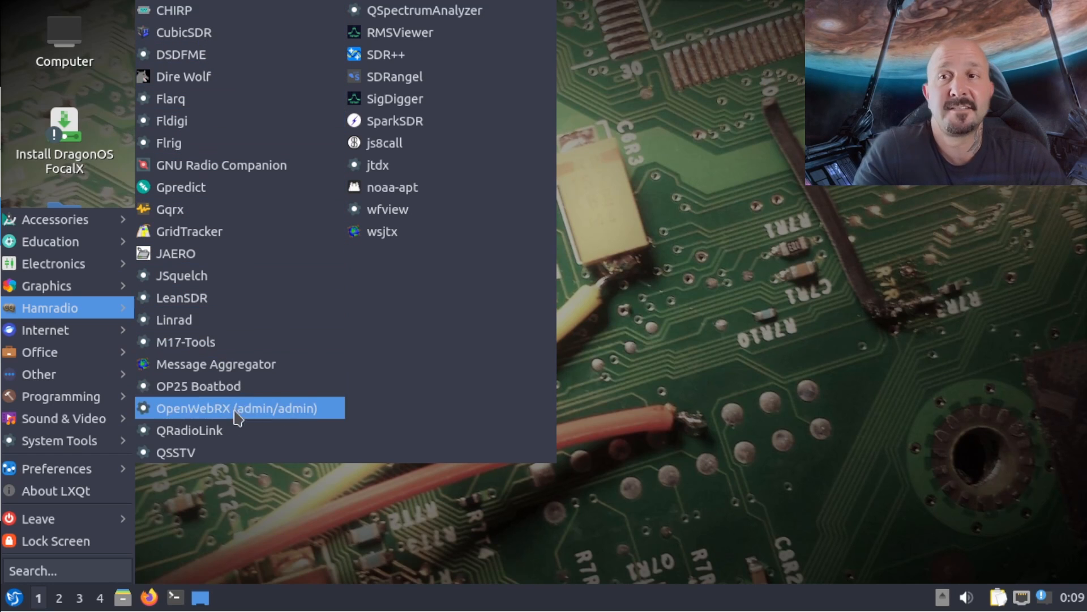
{"action": "mouse_move", "coordinate": [428, 28]}
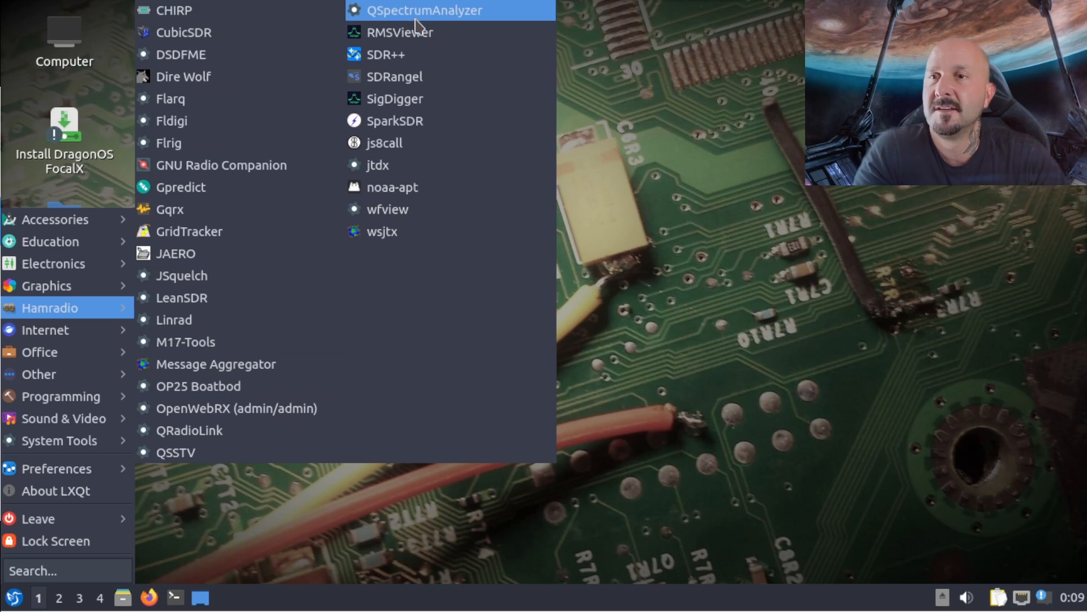
{"action": "mouse_move", "coordinate": [403, 129]}
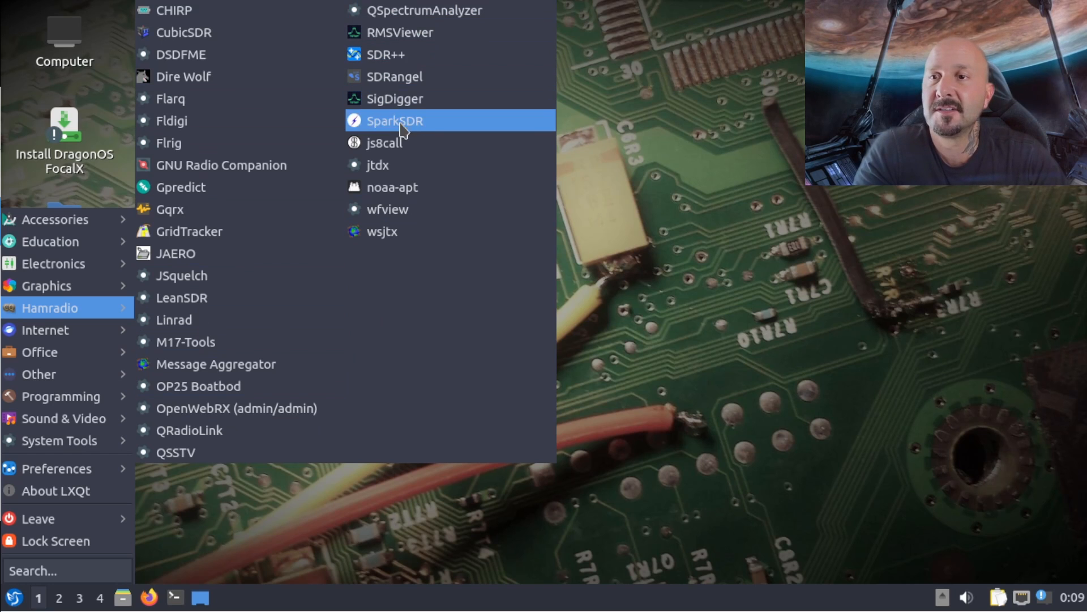
{"action": "mouse_move", "coordinate": [403, 194]}
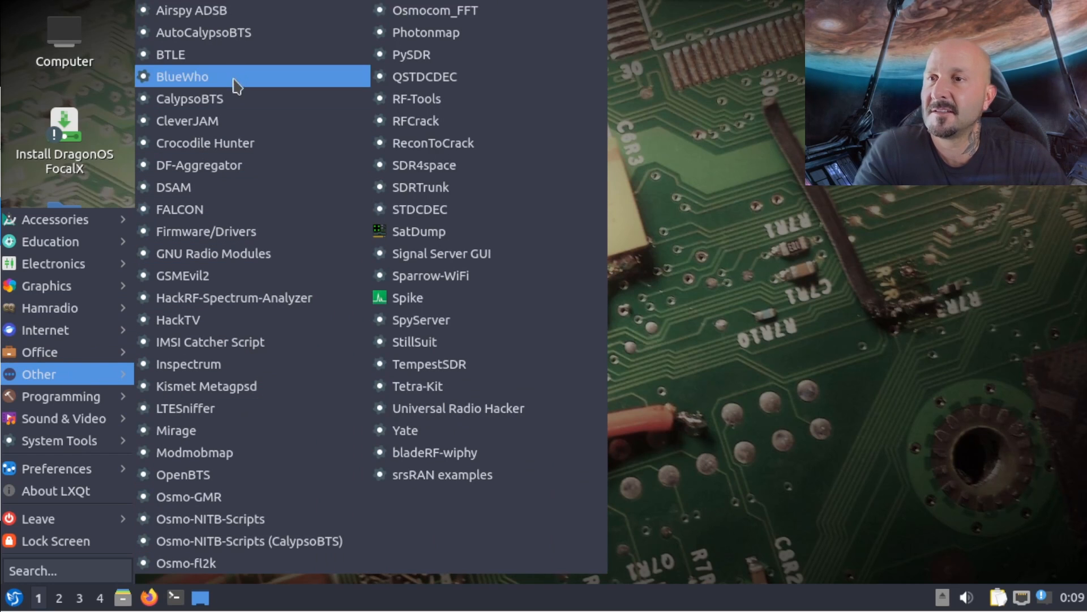
{"action": "mouse_move", "coordinate": [247, 75]}
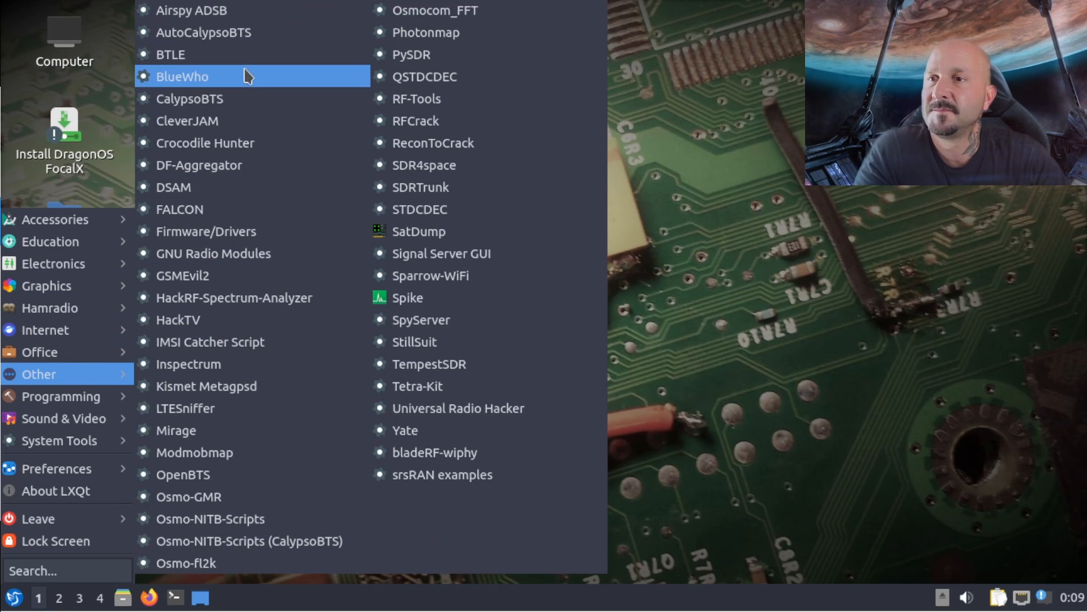
{"action": "mouse_move", "coordinate": [251, 250]}
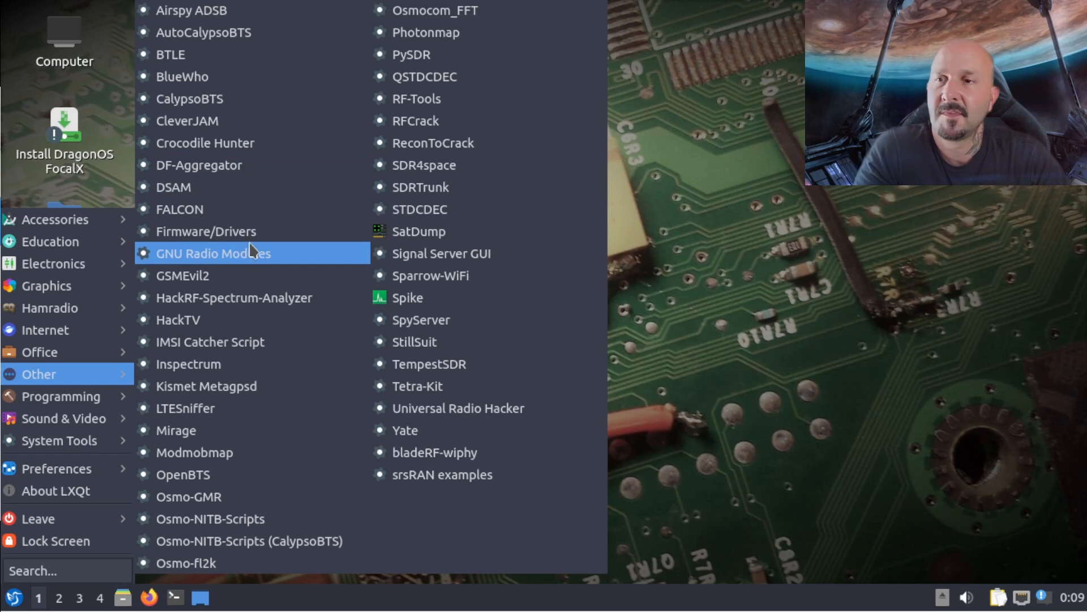
{"action": "mouse_move", "coordinate": [212, 452]}
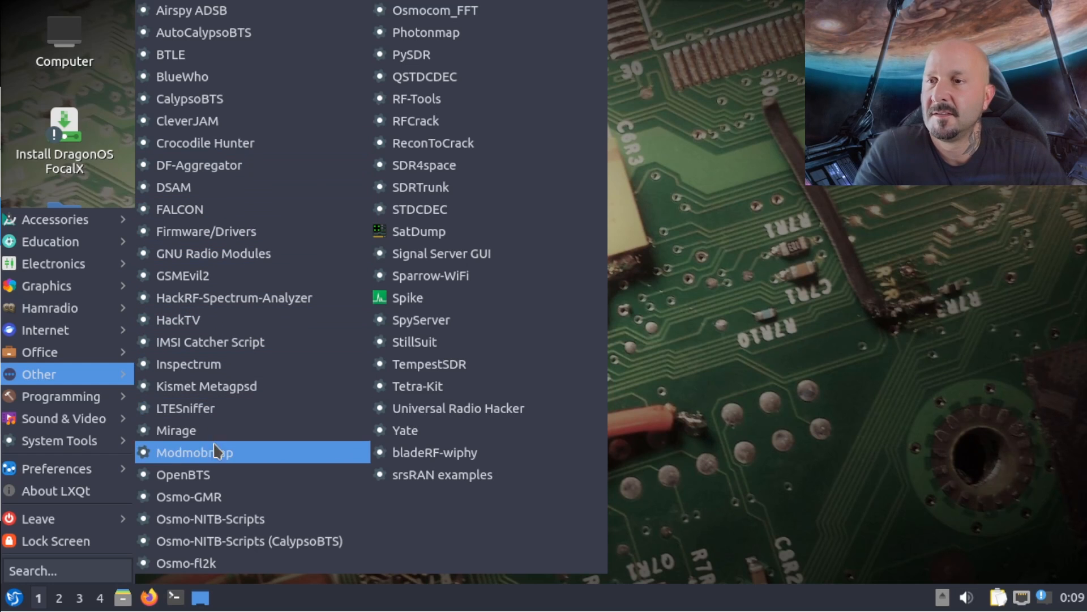
{"action": "mouse_move", "coordinate": [438, 108]}
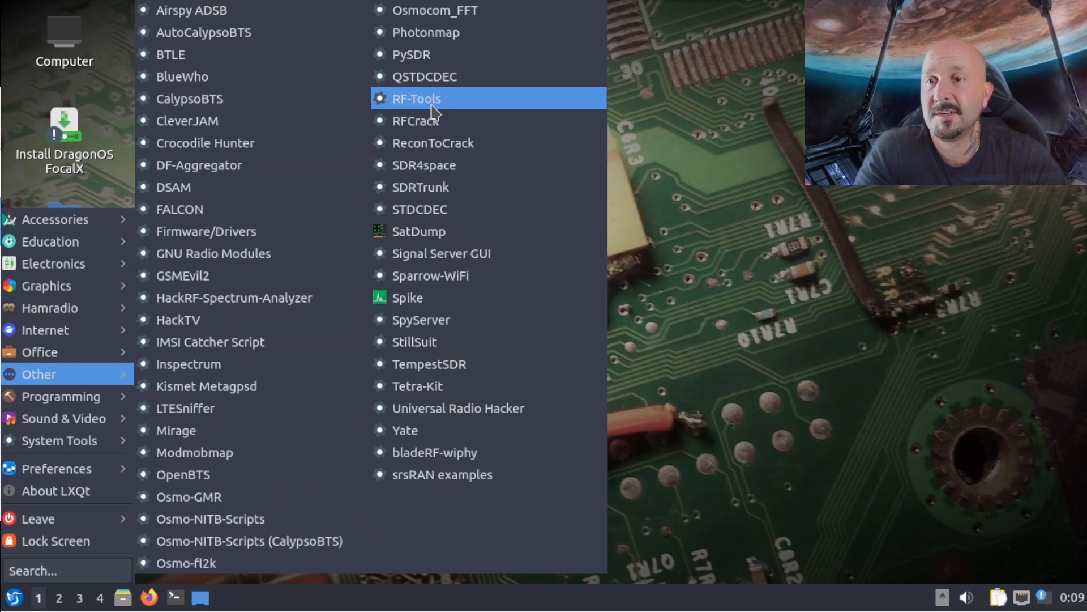
{"action": "mouse_move", "coordinate": [416, 154]}
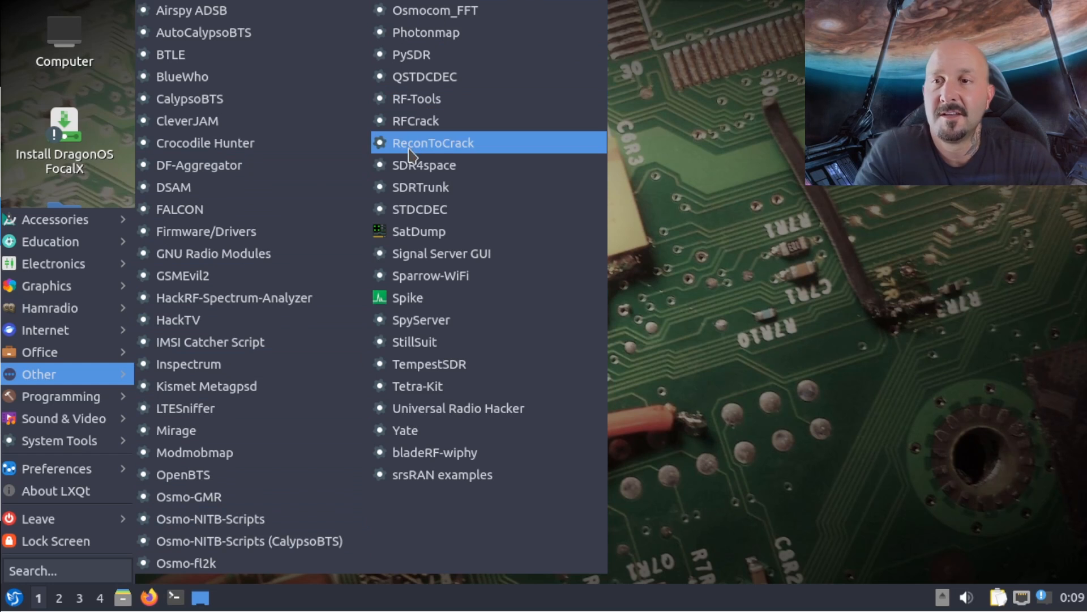
{"action": "mouse_move", "coordinate": [452, 328]}
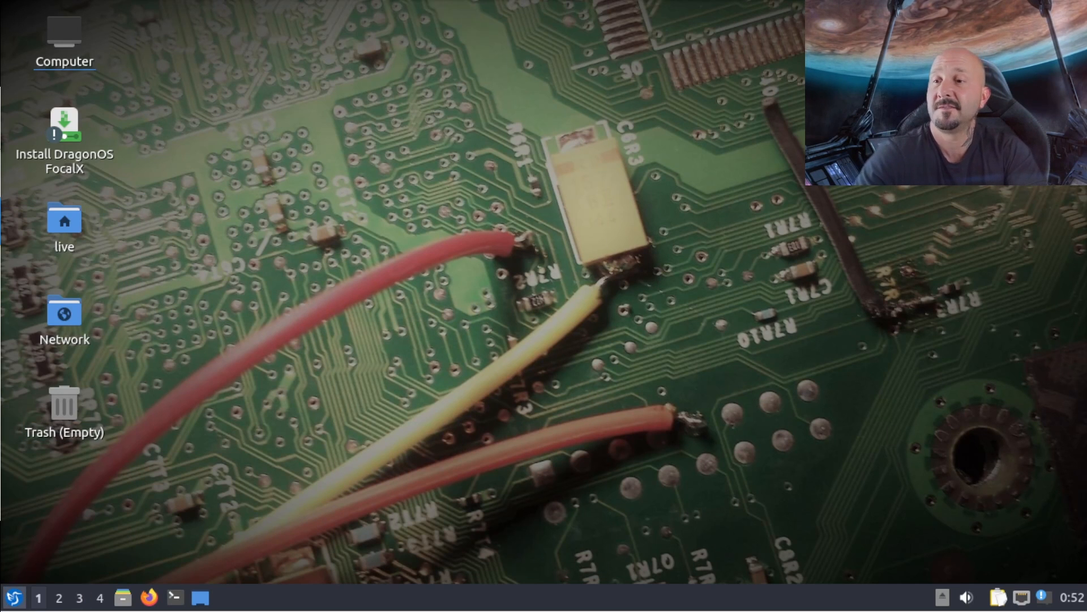
Step: Launch CubicSDR from the Hamradio menu and demodulate the FM station near 100.704 MHz
{"action": "left_click", "coordinate": [10, 596]}
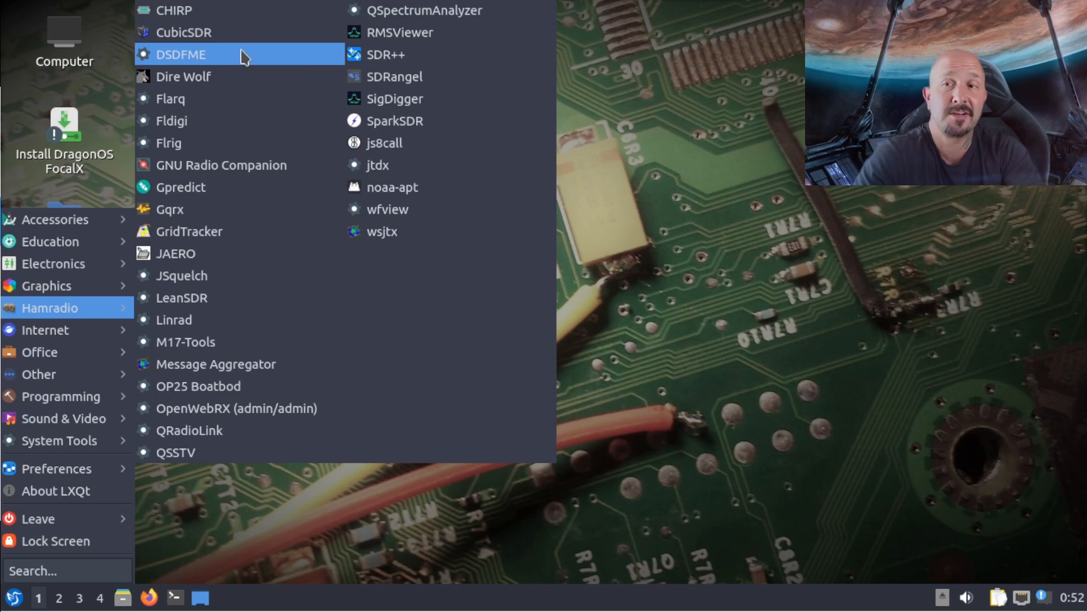
{"action": "left_click", "coordinate": [174, 31]}
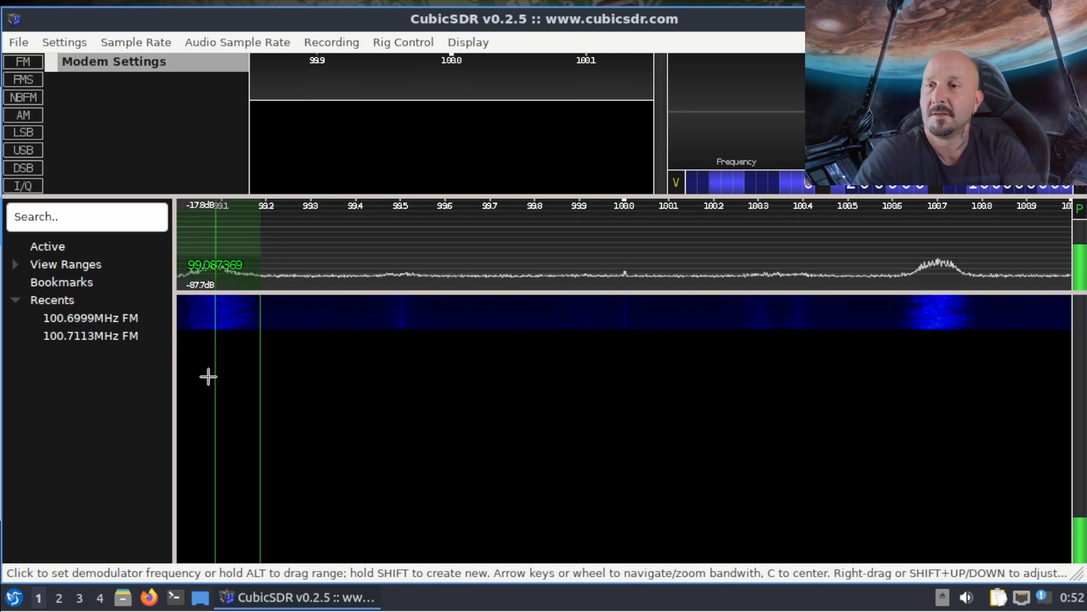
{"action": "left_click", "coordinate": [682, 436]}
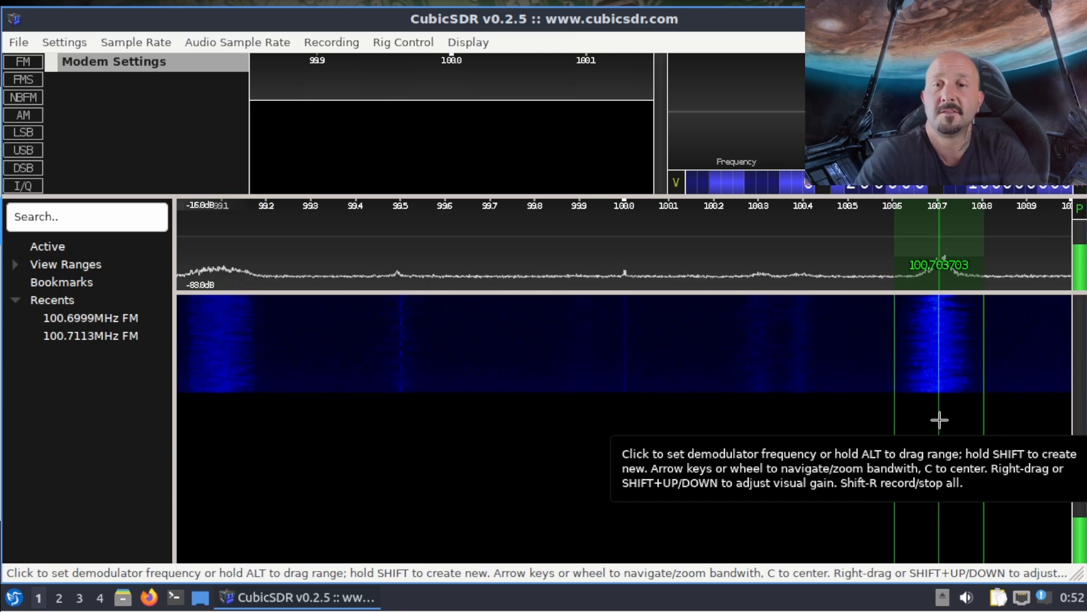
{"action": "left_click", "coordinate": [937, 419]}
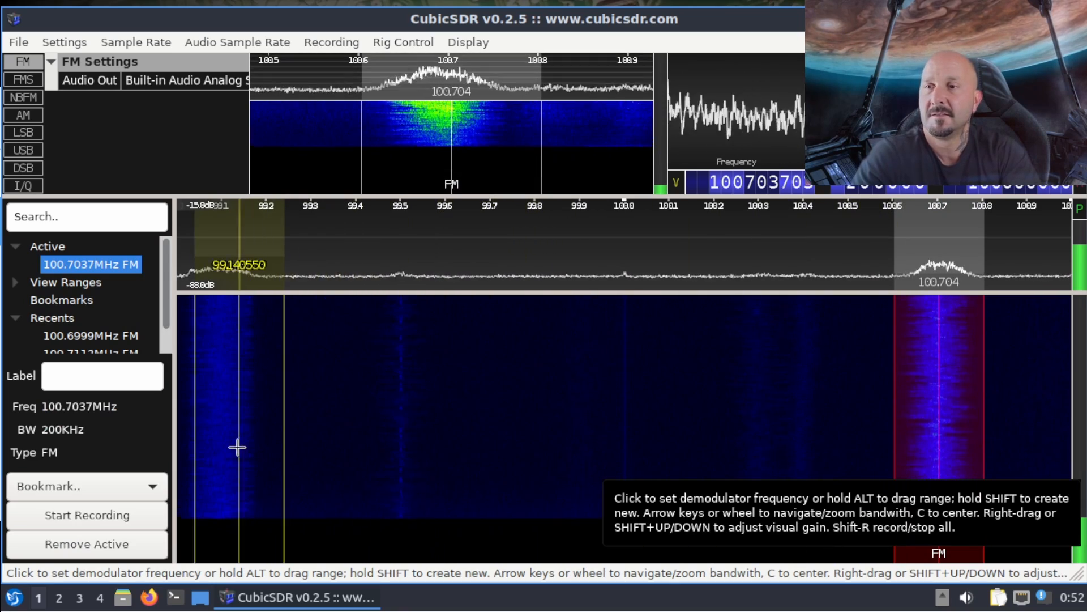
{"action": "left_click", "coordinate": [238, 448]}
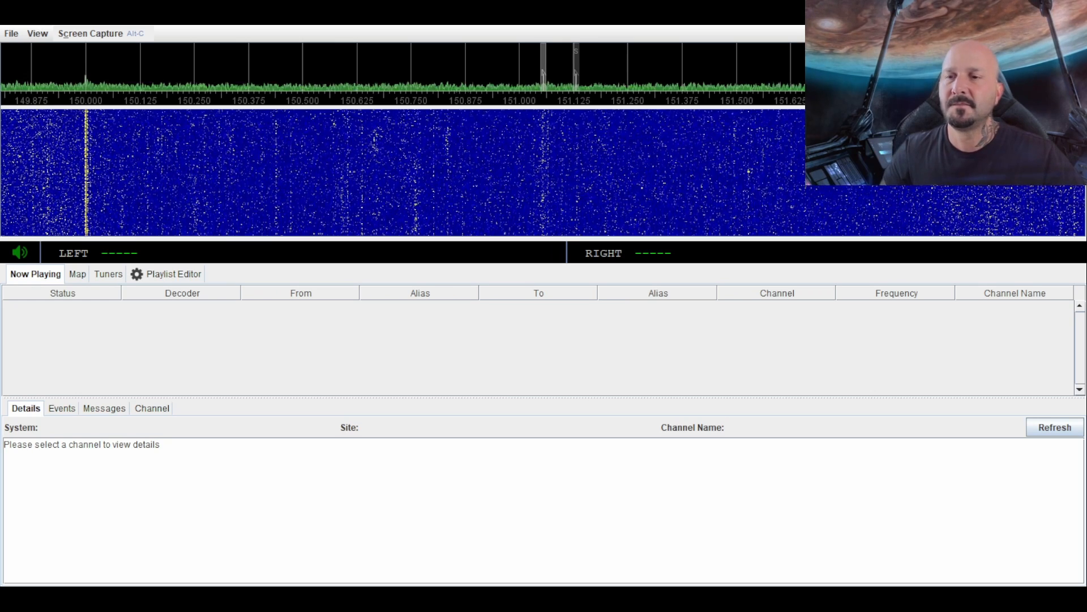
Step: In the playlist editor's Radio Reference listings, choose Los Angeles County and view its County Agencies
{"action": "left_click", "coordinate": [173, 273]}
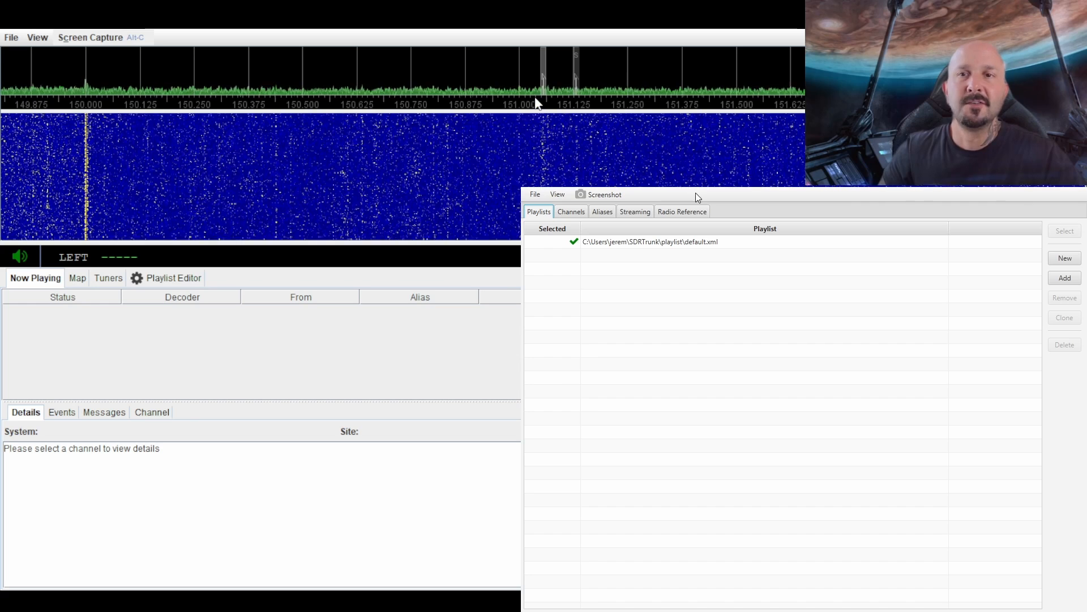
{"action": "left_click", "coordinate": [682, 211]}
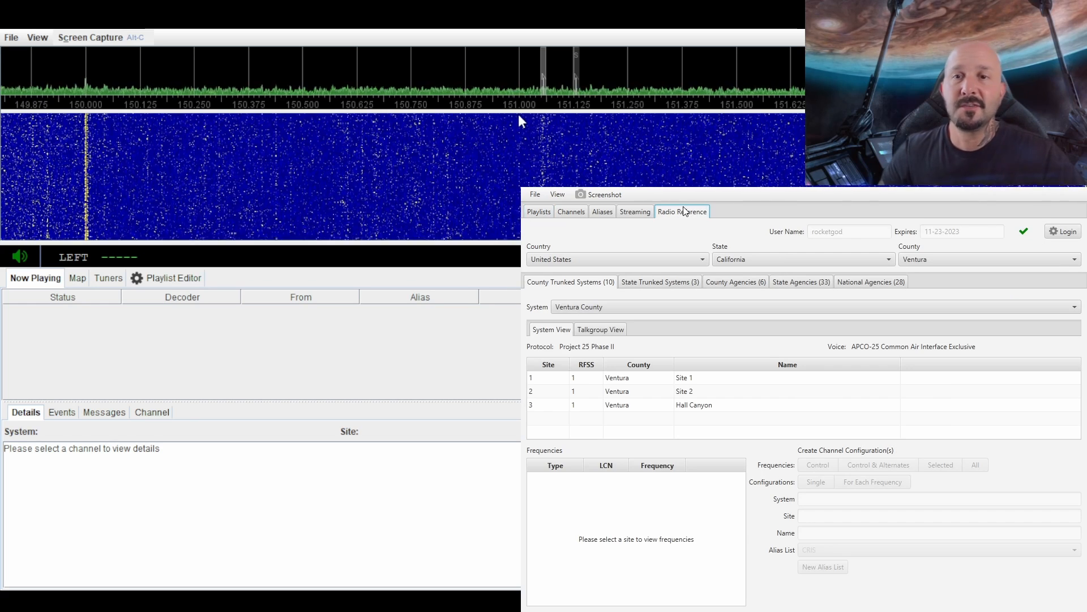
{"action": "mouse_move", "coordinate": [907, 254]}
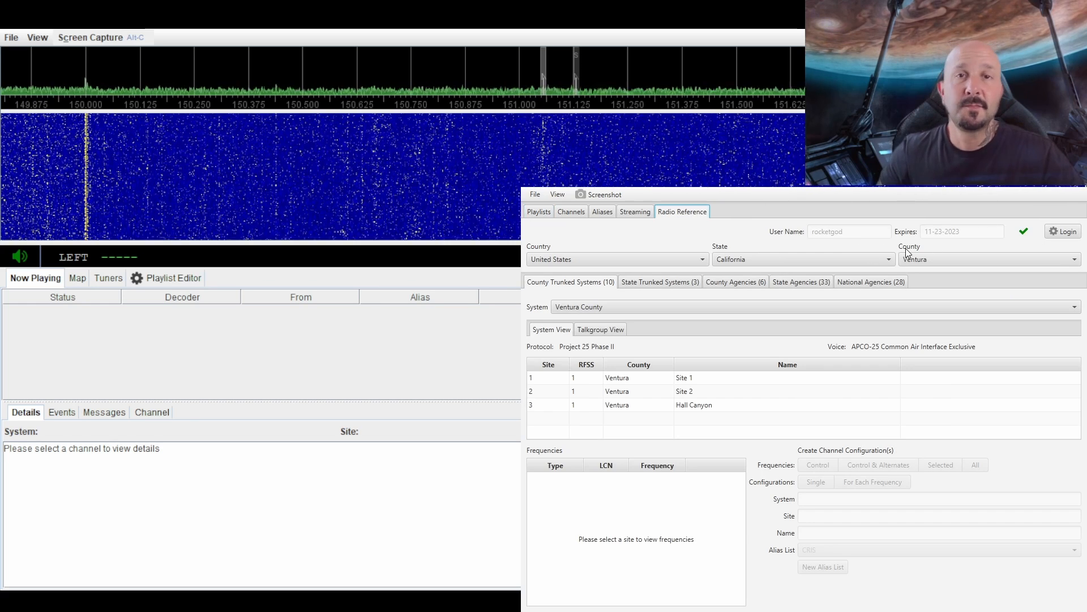
{"action": "mouse_move", "coordinate": [738, 168]}
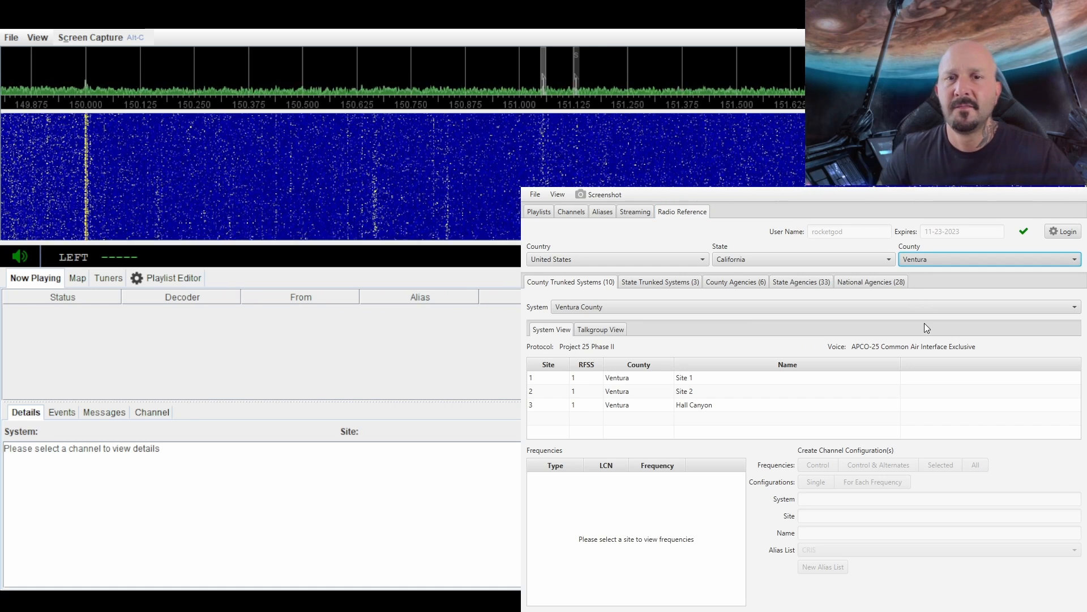
{"action": "left_click", "coordinate": [989, 259]}
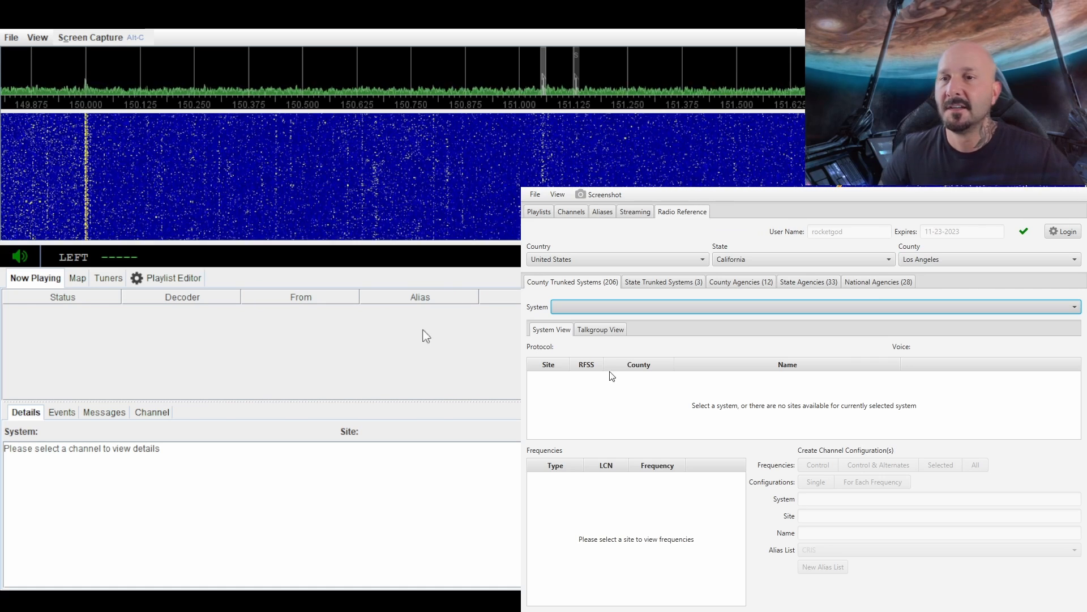
{"action": "mouse_move", "coordinate": [1055, 378]}
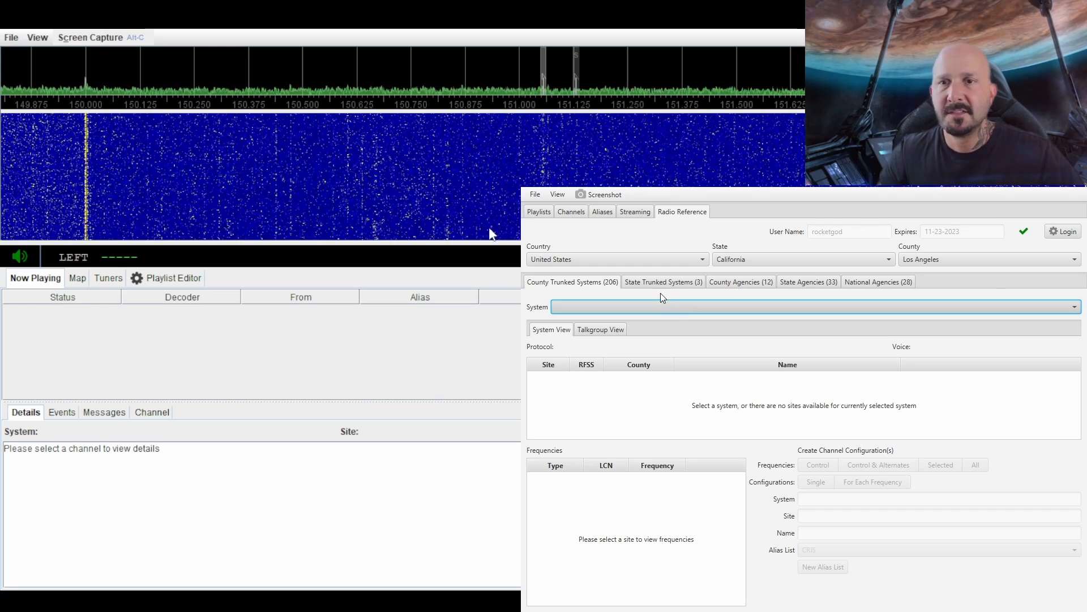
{"action": "left_click", "coordinate": [664, 280]}
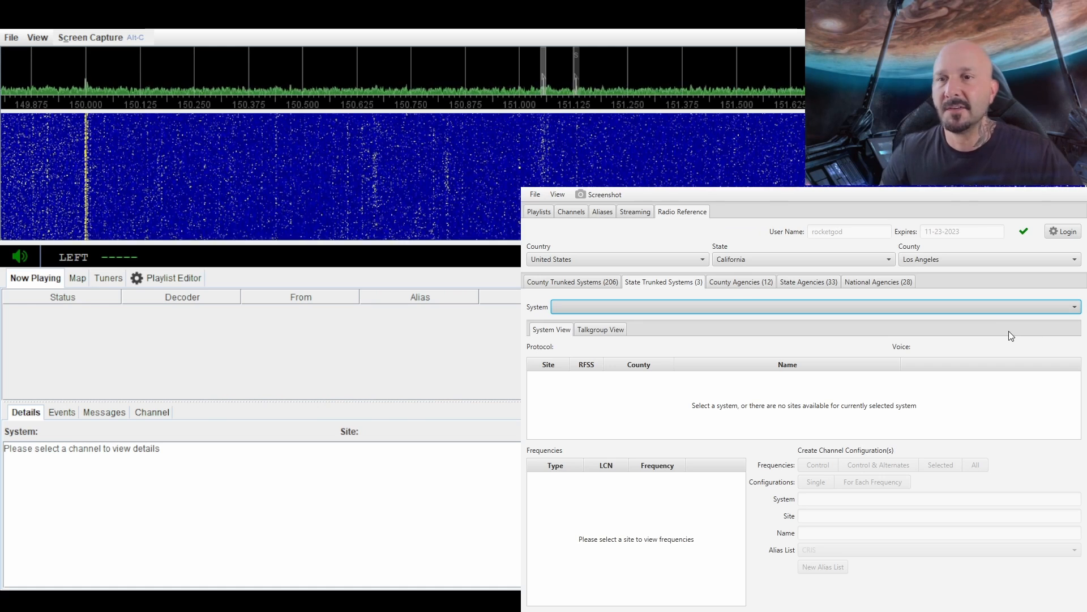
{"action": "left_click", "coordinate": [740, 281]}
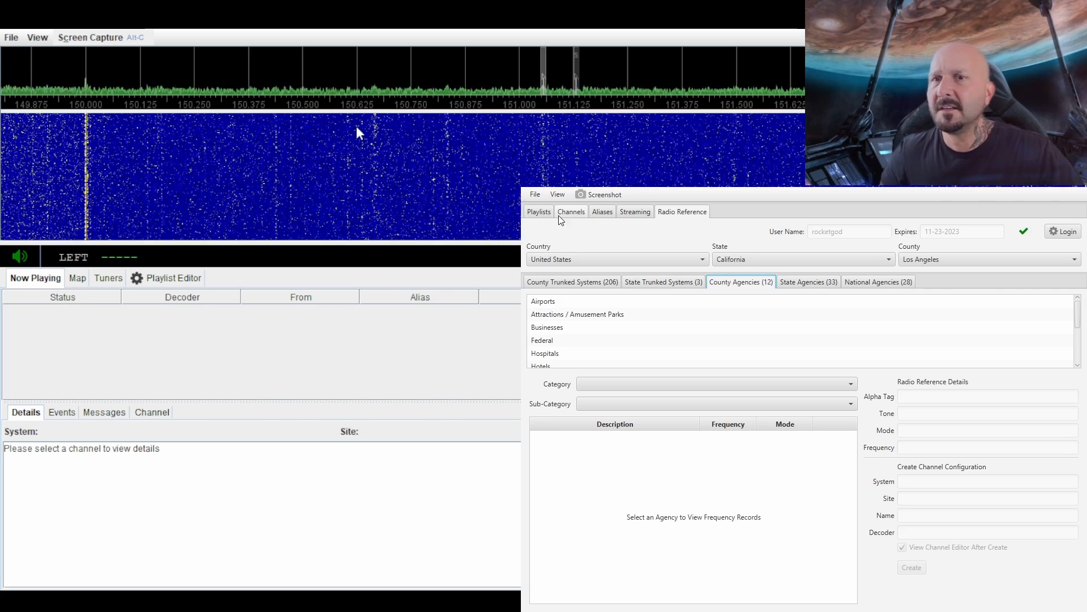
Step: From the Channels list, play the sheriff west NBFM channel at 151.13 MHz
{"action": "left_click", "coordinate": [571, 211]}
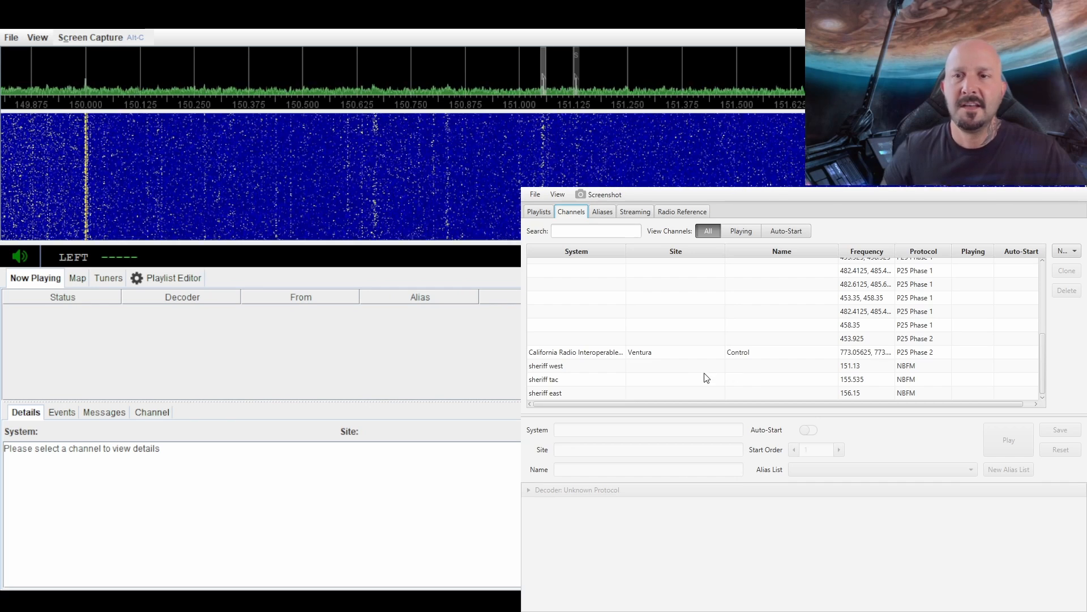
{"action": "left_click", "coordinate": [568, 365]}
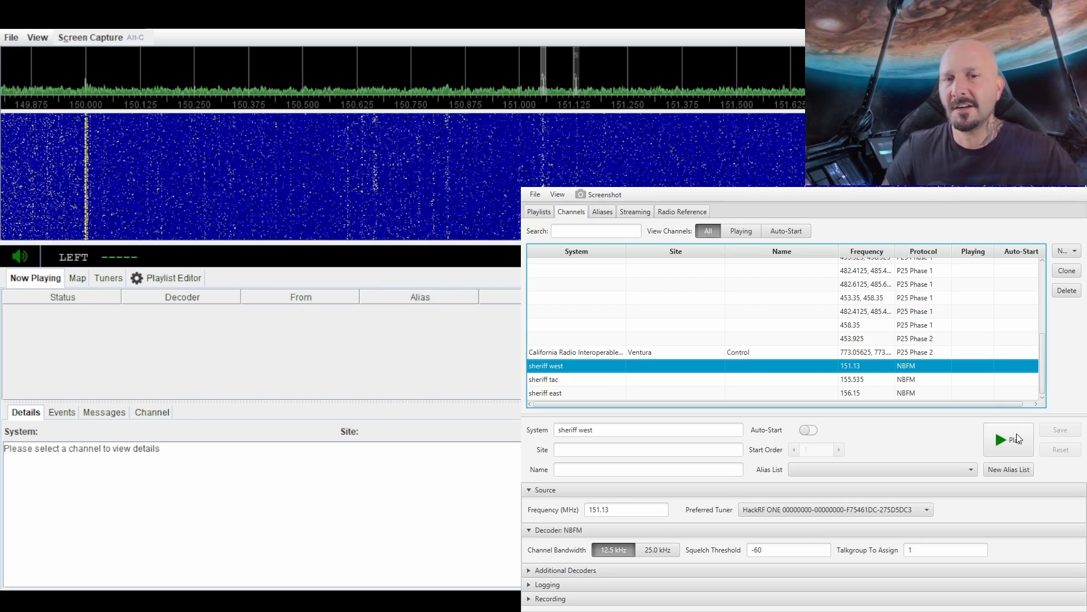
{"action": "left_click", "coordinate": [1008, 440]}
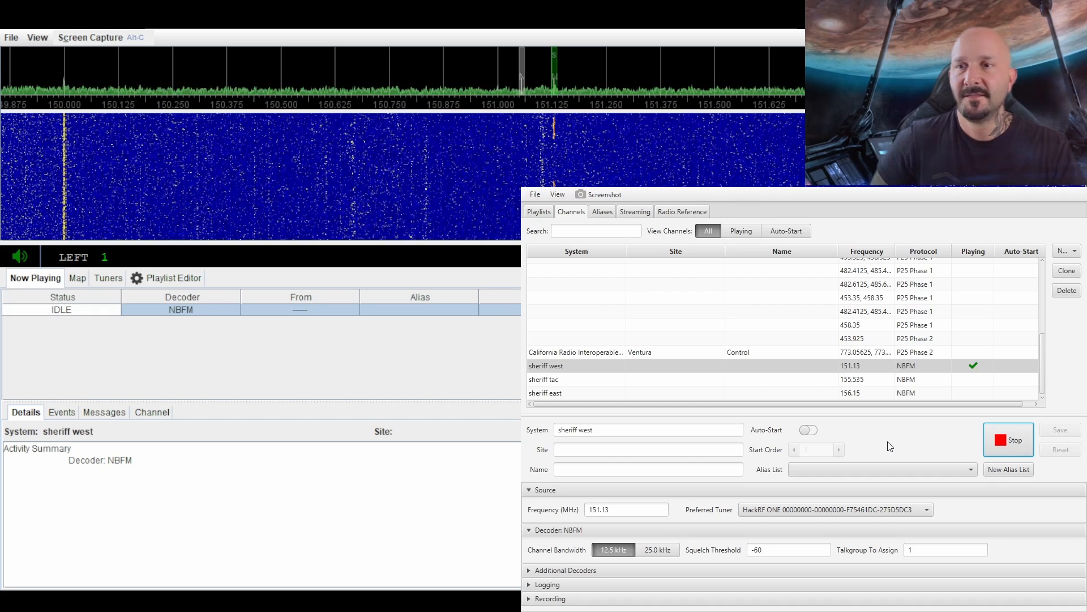
Step: Scroll through the County, State and National Agencies lists for Los Angeles County
{"action": "left_click", "coordinate": [682, 210]}
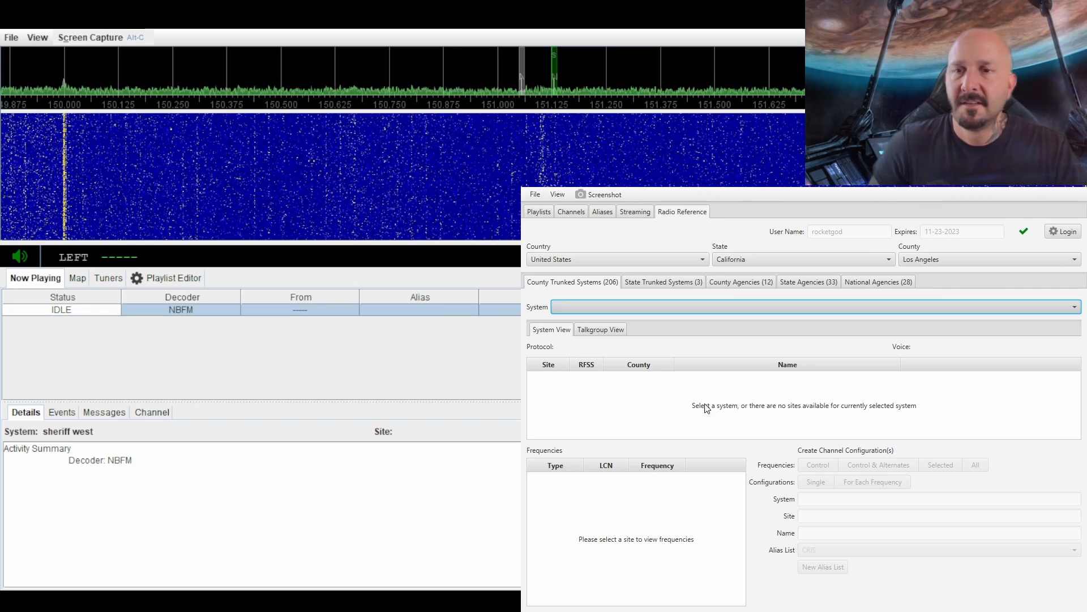
{"action": "left_click", "coordinate": [741, 281]}
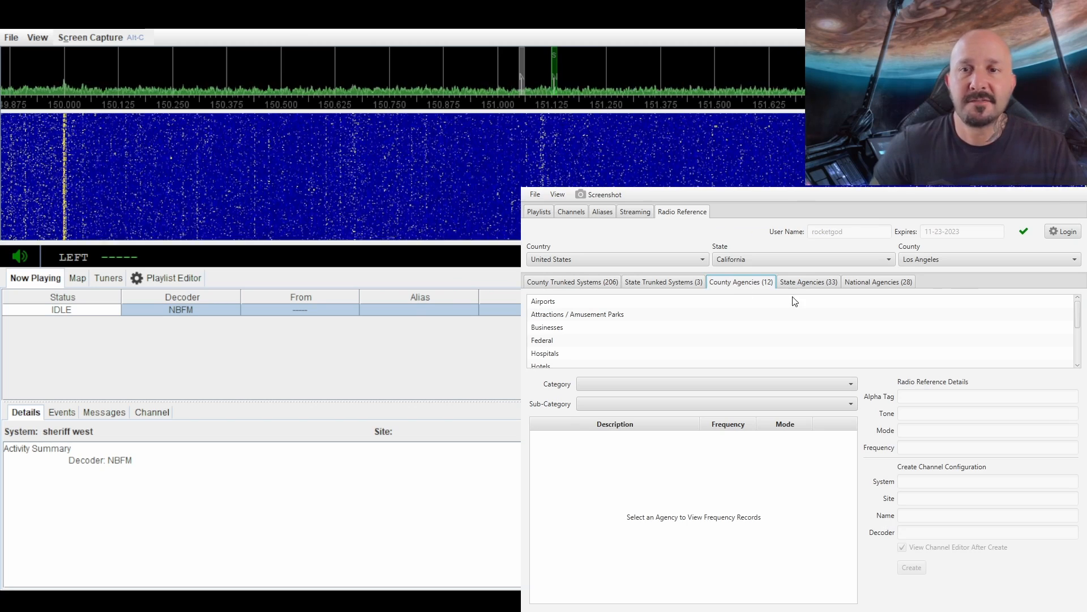
{"action": "left_click", "coordinate": [809, 281]}
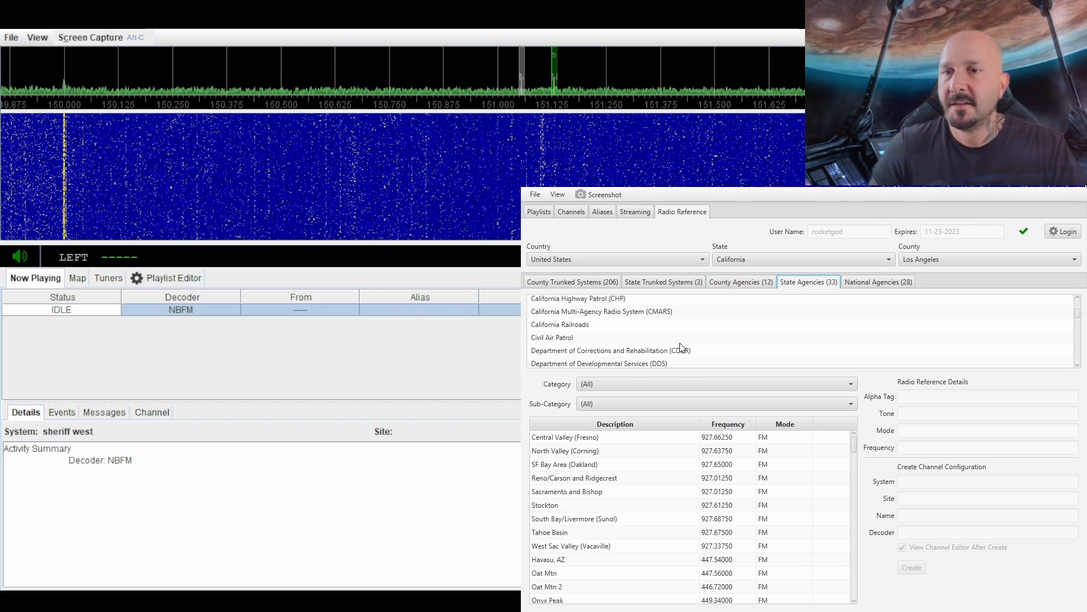
{"action": "scroll", "scroll_direction": "down", "scroll_amount": 3}
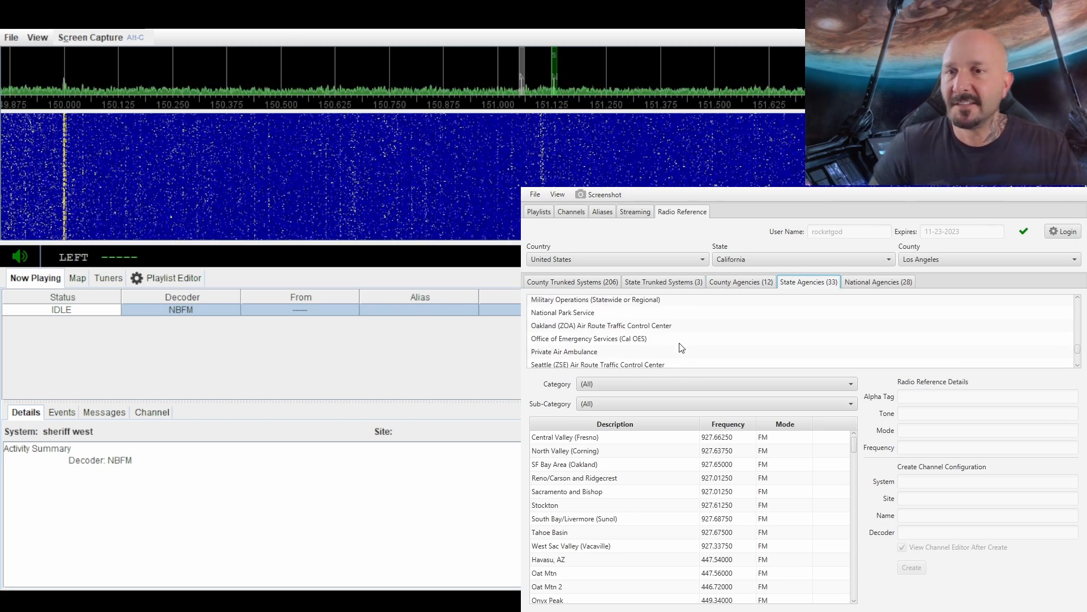
{"action": "scroll", "scroll_direction": "down", "scroll_amount": 3}
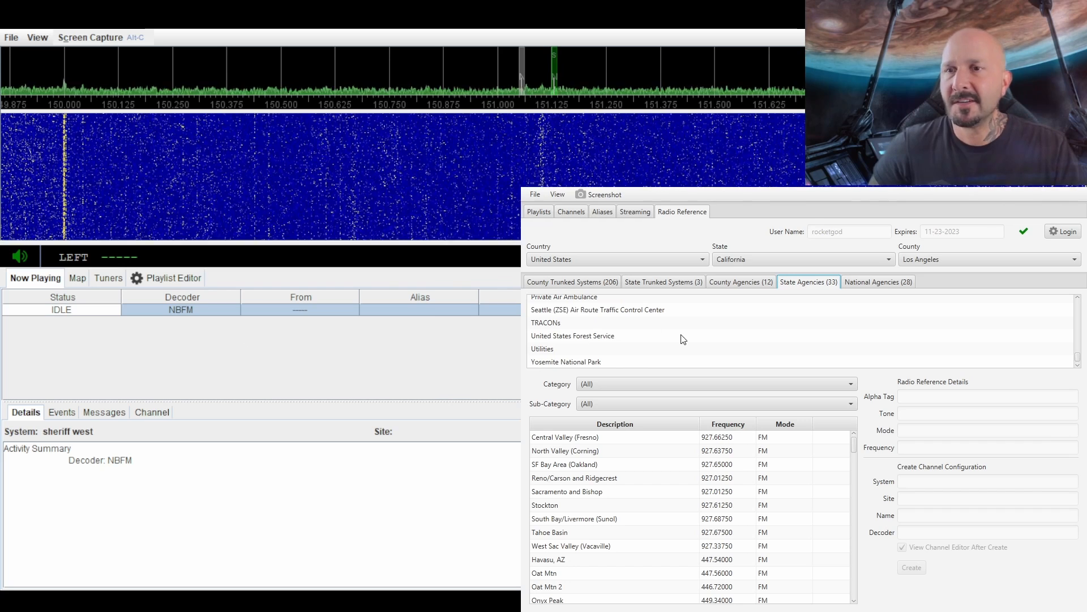
{"action": "left_click", "coordinate": [879, 281]}
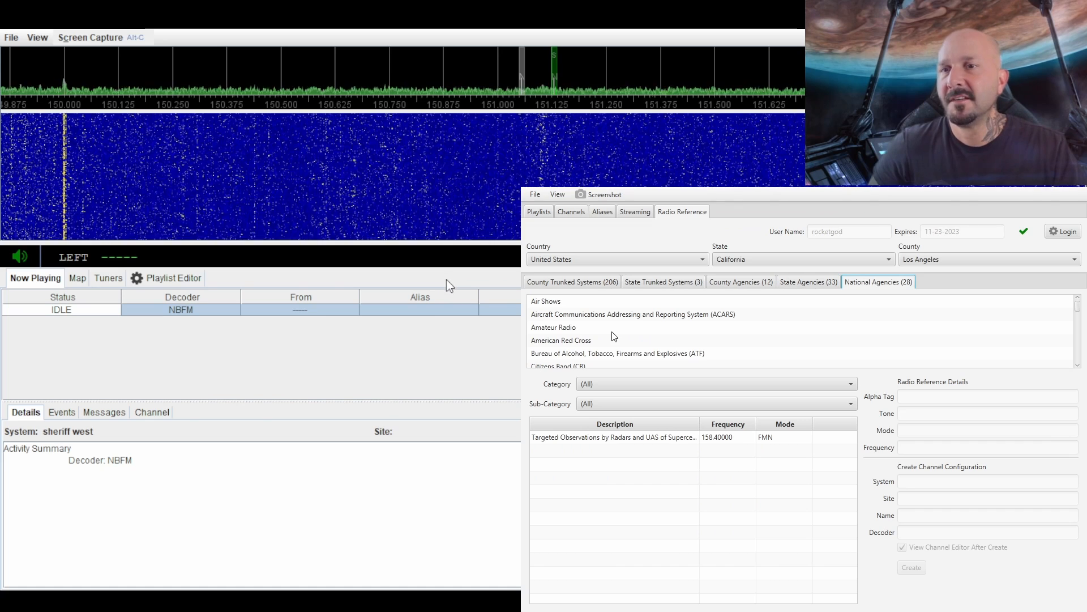
{"action": "scroll", "scroll_direction": "down", "scroll_amount": 3}
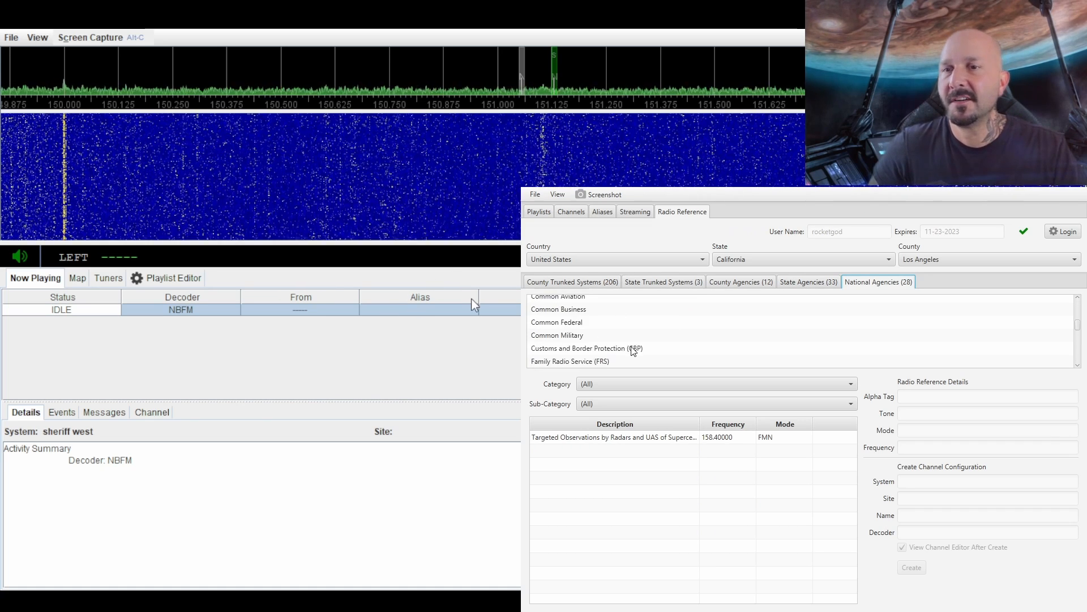
{"action": "scroll", "scroll_direction": "down", "scroll_amount": 3}
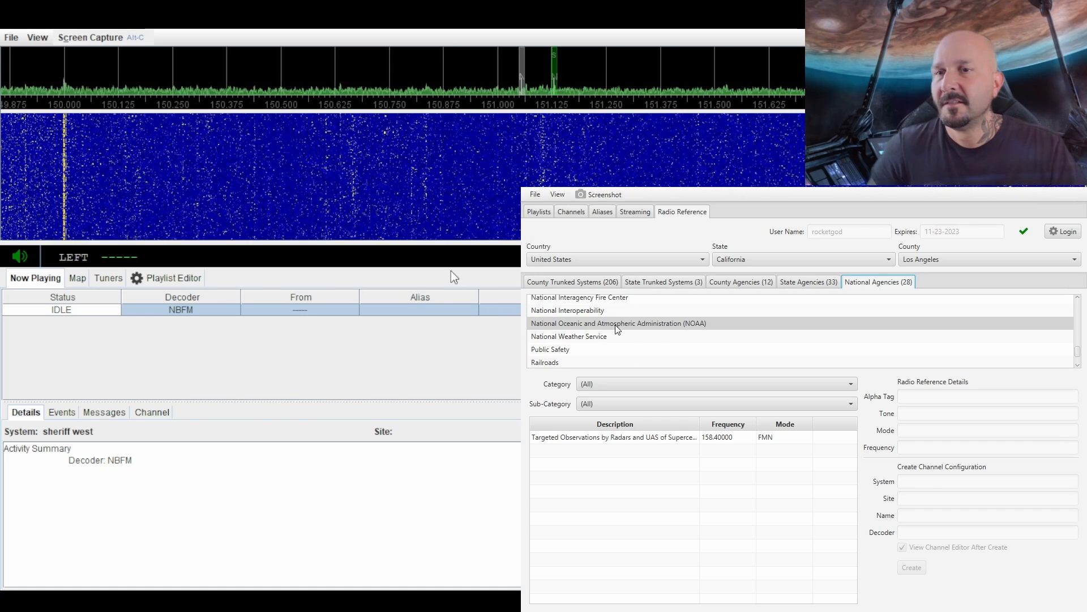
{"action": "scroll", "scroll_direction": "down", "scroll_amount": 3}
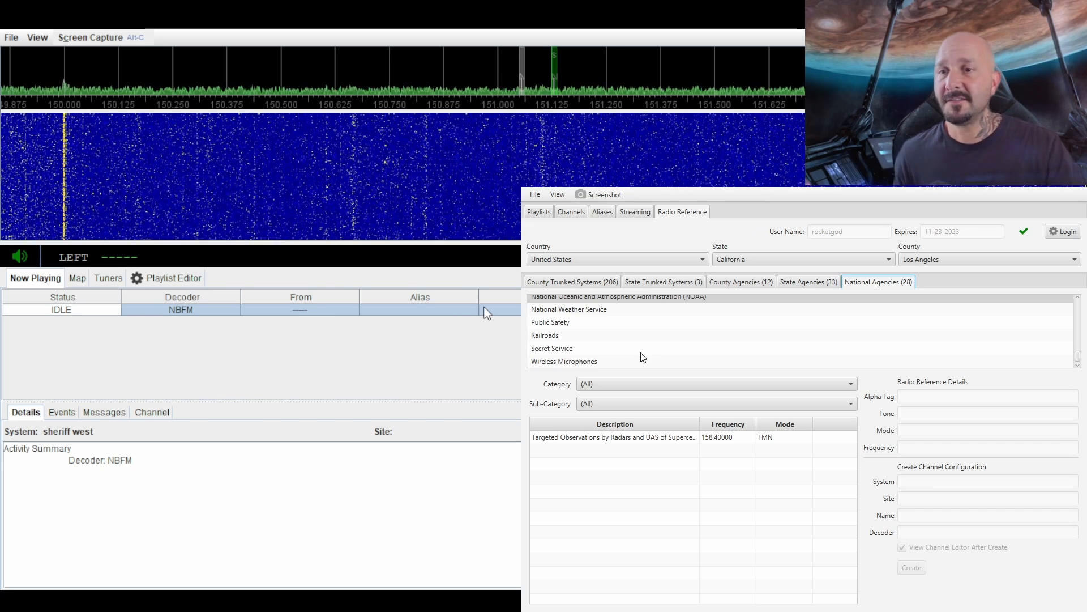
{"action": "mouse_move", "coordinate": [408, 309]}
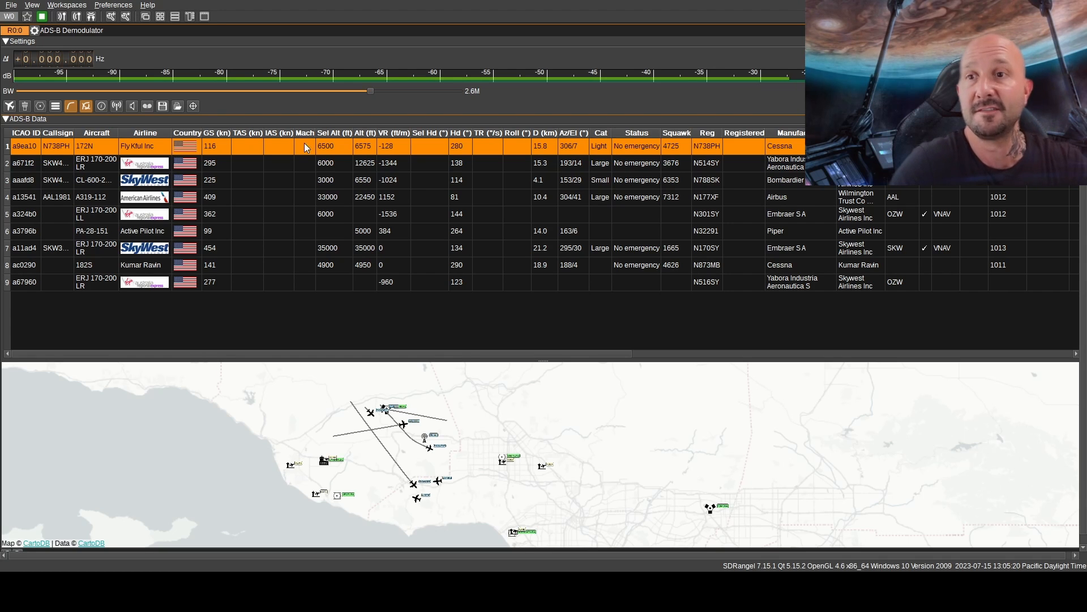
Step: Run the ADS-B Demodulator so live aircraft fill the data table and Los Angeles map
{"action": "left_click", "coordinate": [55, 163]}
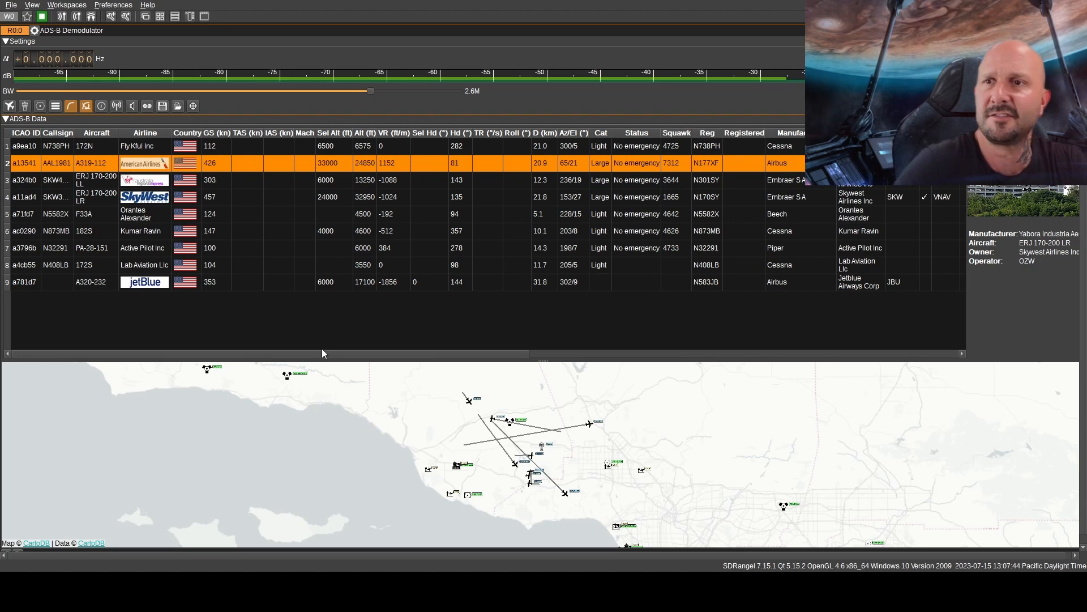
{"action": "mouse_move", "coordinate": [730, 385]}
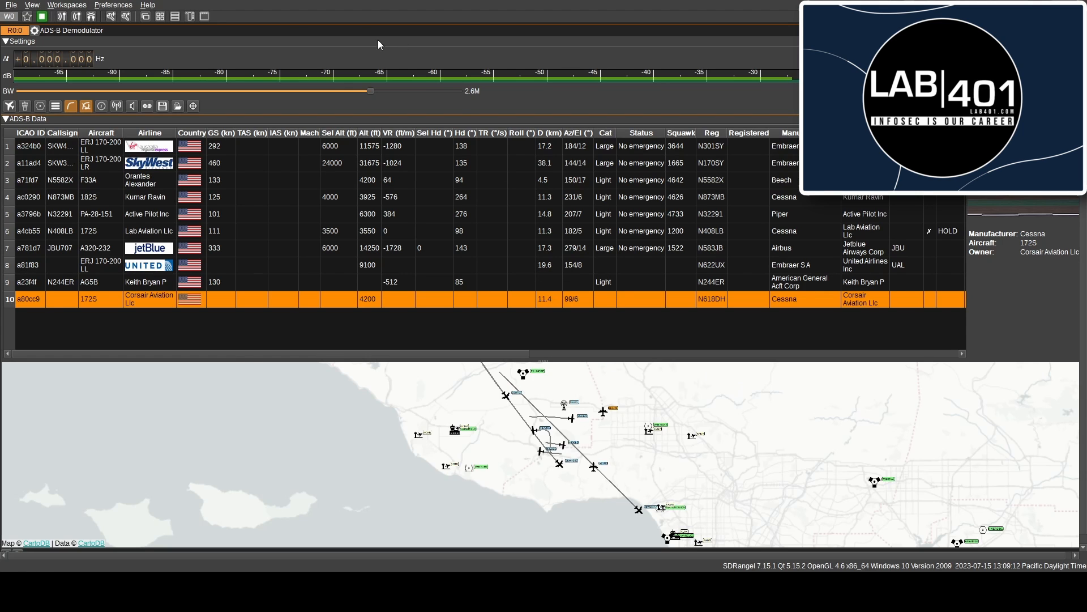
{"action": "mouse_move", "coordinate": [220, 126]}
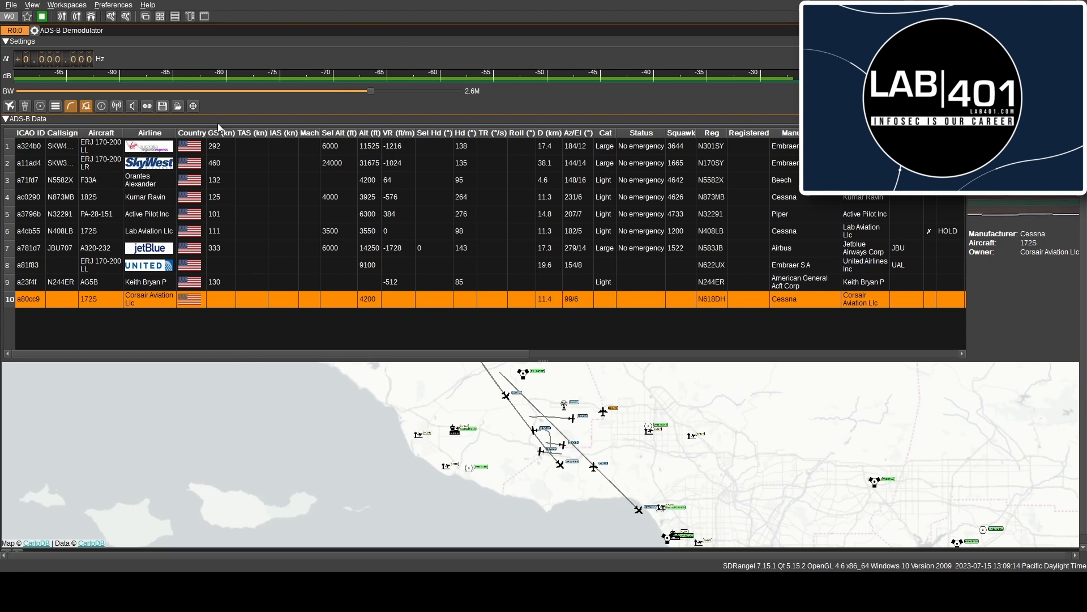
{"action": "mouse_move", "coordinate": [317, 151]}
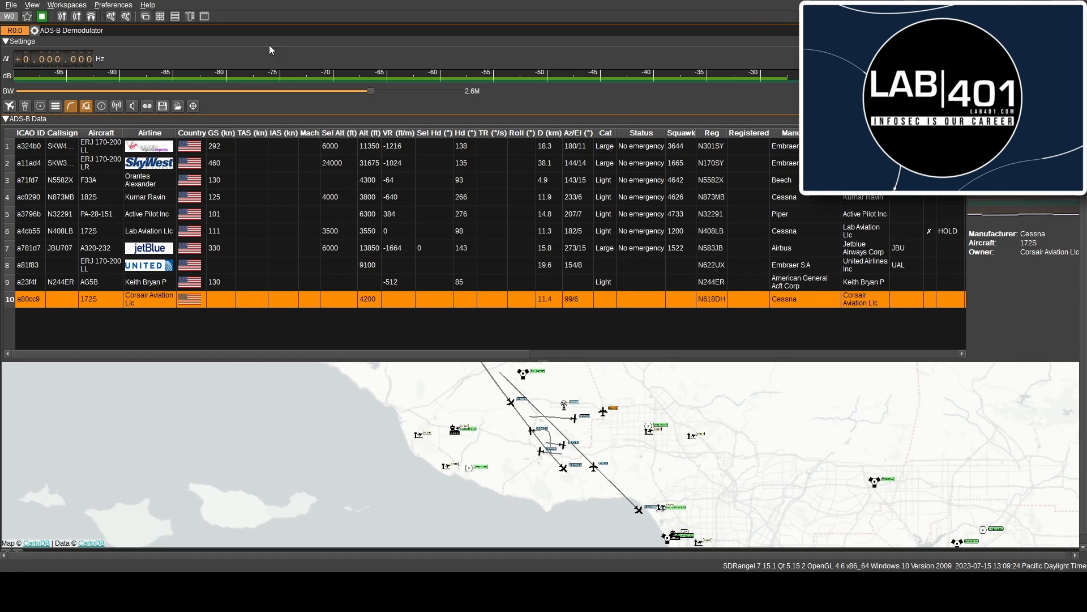
{"action": "mouse_move", "coordinate": [666, 57]}
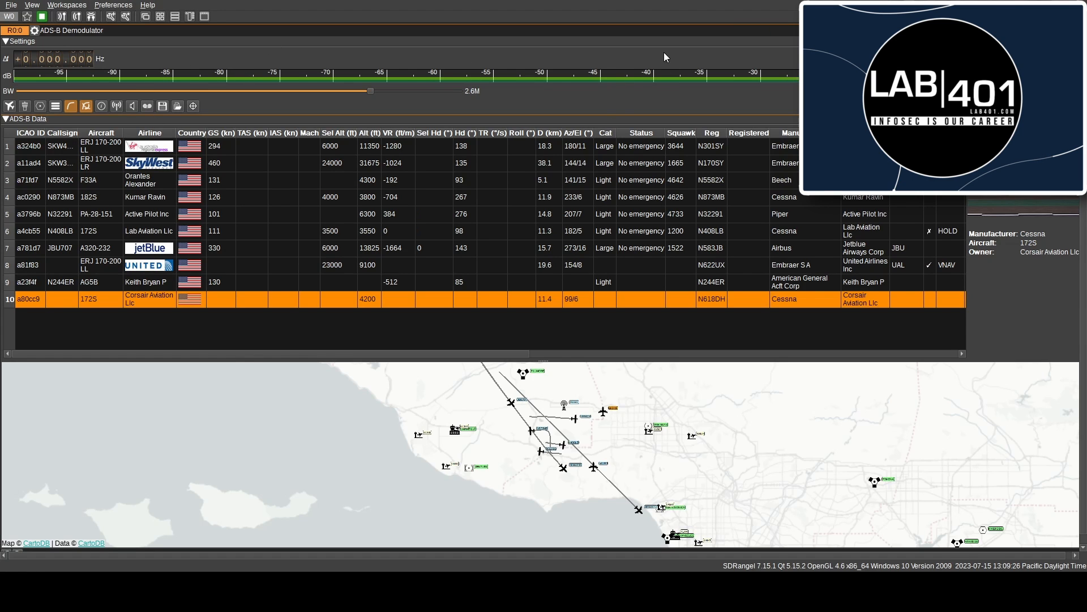